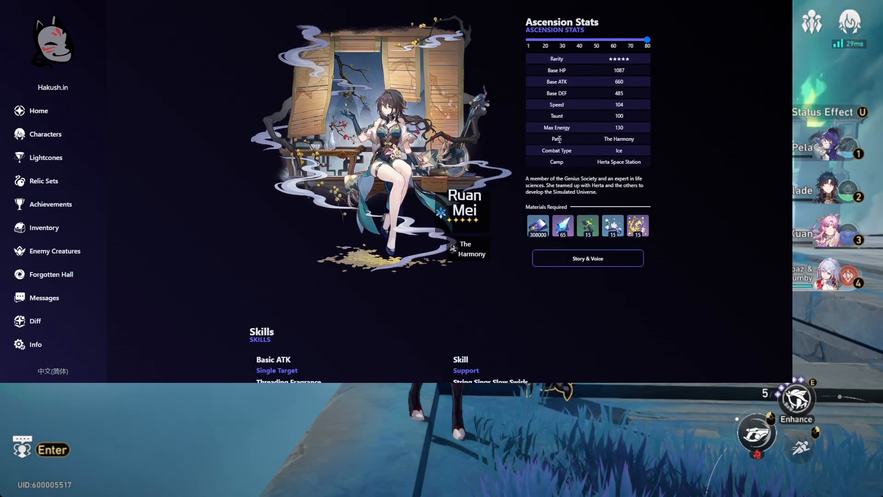
Scroll Ruan Mei's page past Ascension Stats to her Basic ATK, Skill and Ultimate details
scroll(down, 3)
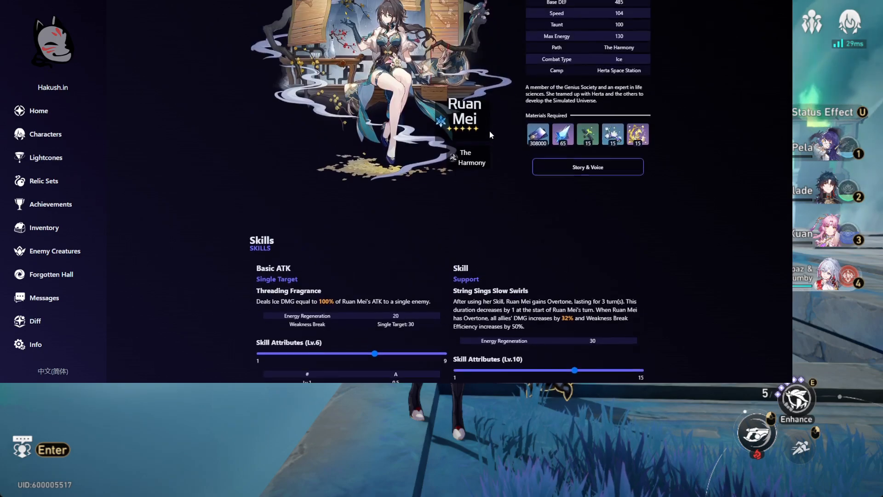
scroll(down, 3)
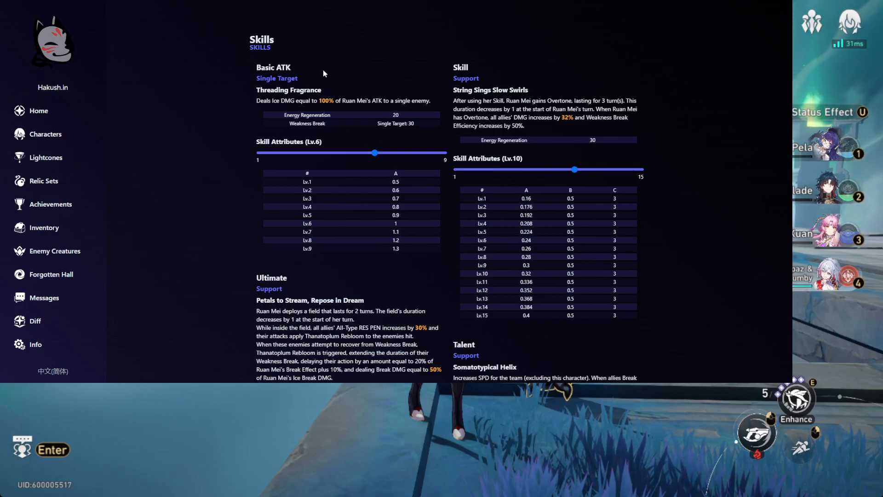
mouse_move(387, 136)
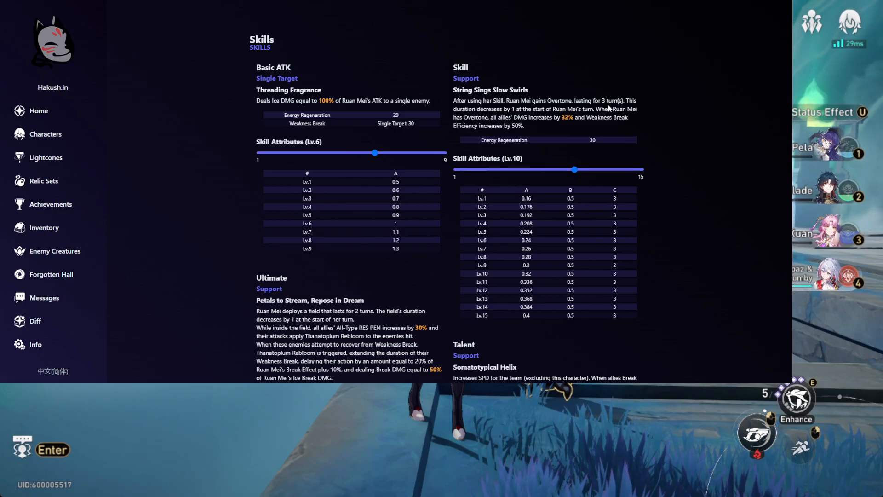
mouse_move(533, 112)
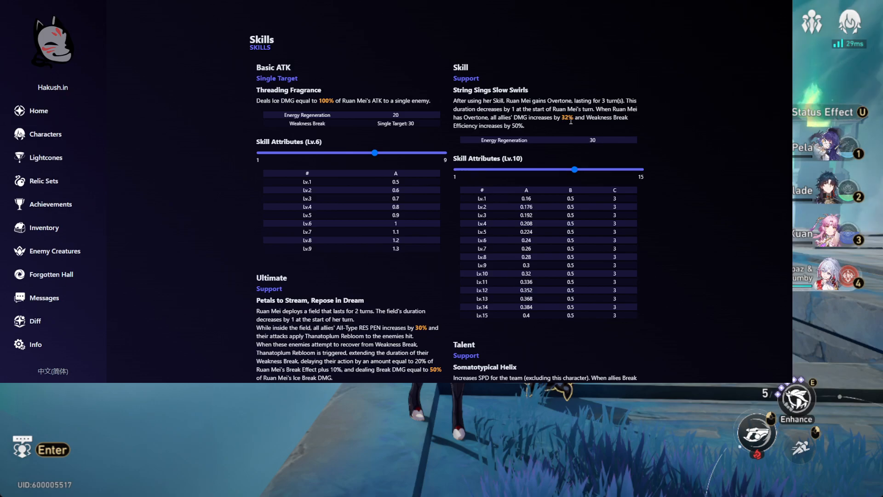
mouse_move(553, 134)
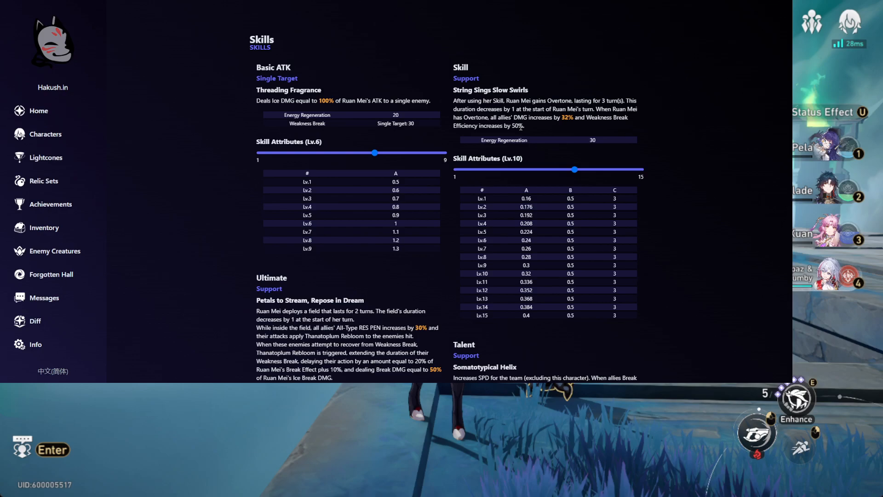
mouse_move(552, 135)
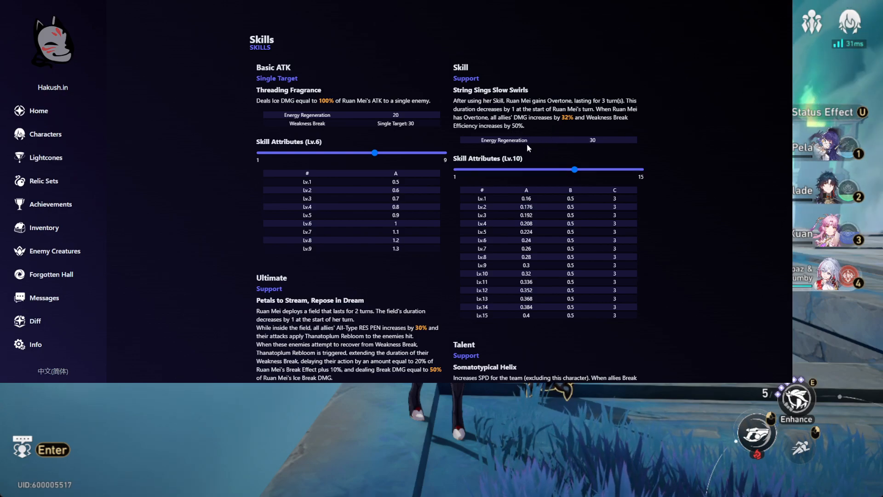
mouse_move(525, 149)
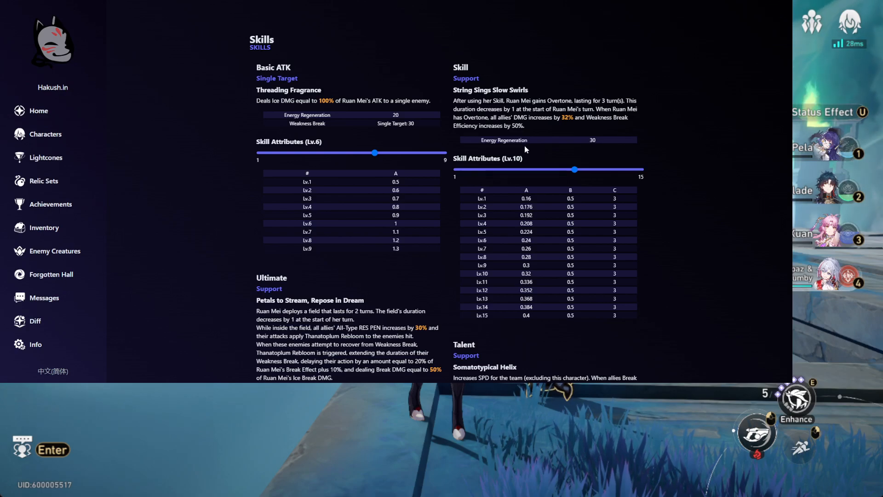
Scroll through Ruan Mei's Ultimate and Talent per-level attribute tables
scroll(down, 3)
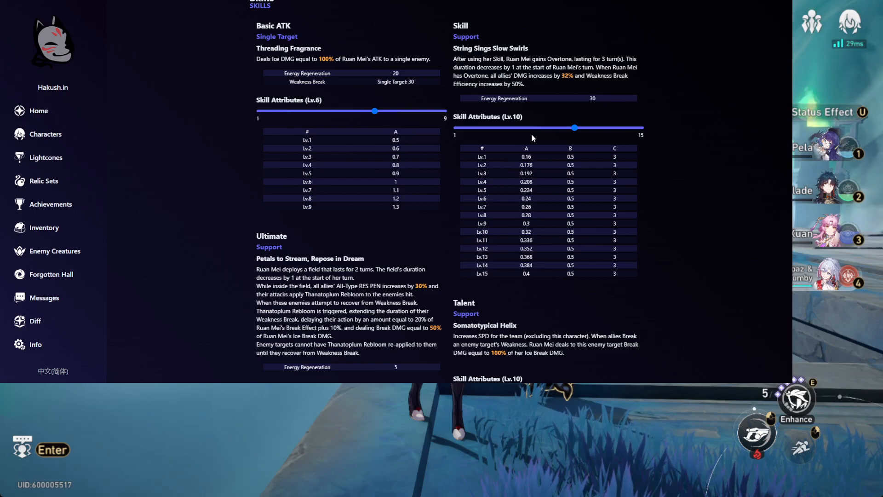
scroll(down, 3)
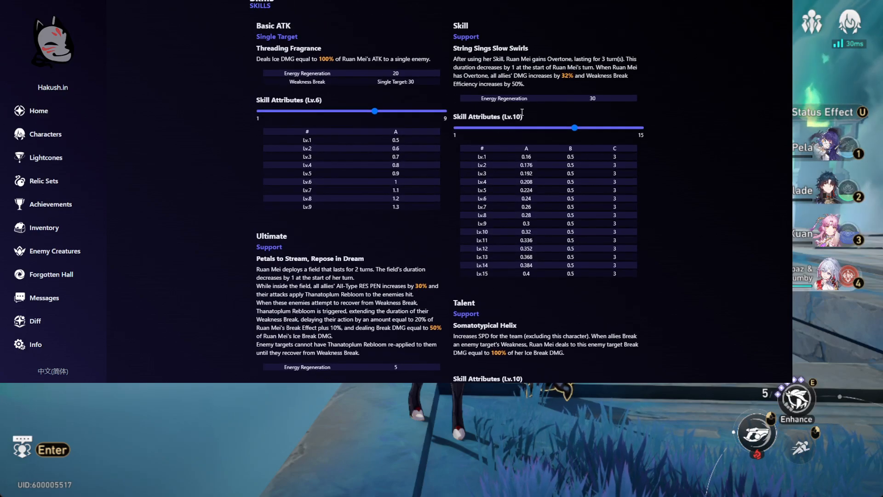
scroll(down, 3)
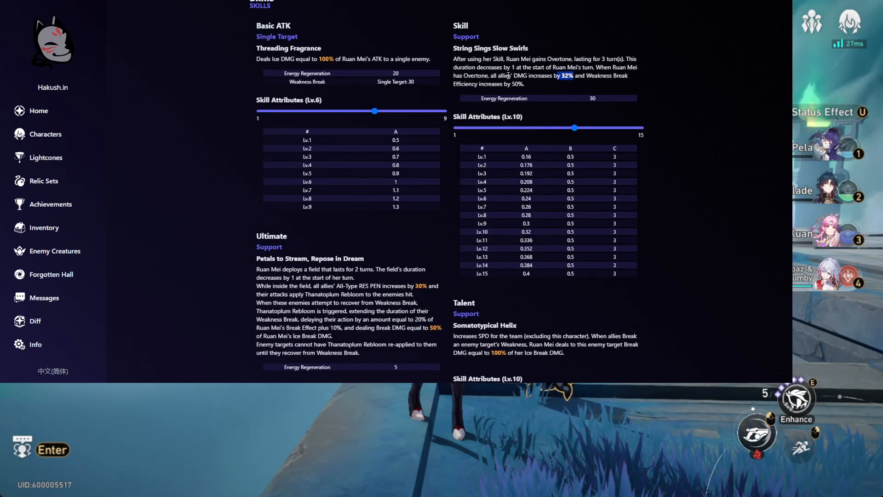
scroll(down, 3)
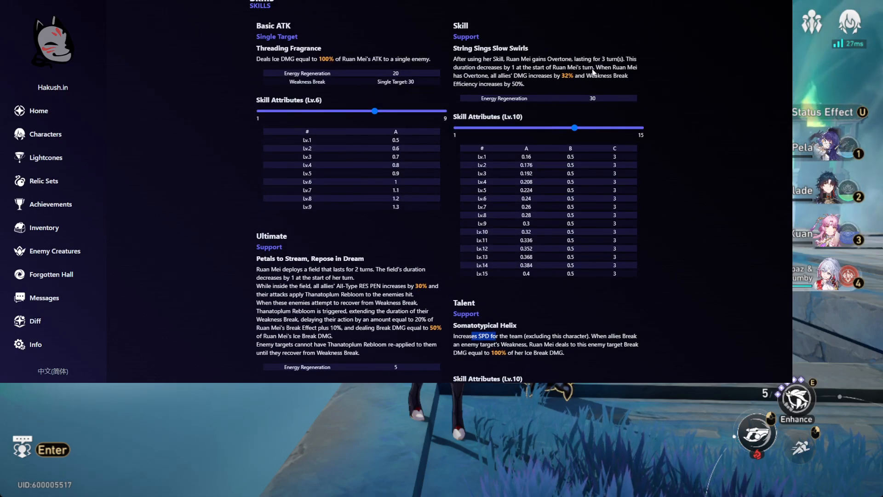
scroll(down, 3)
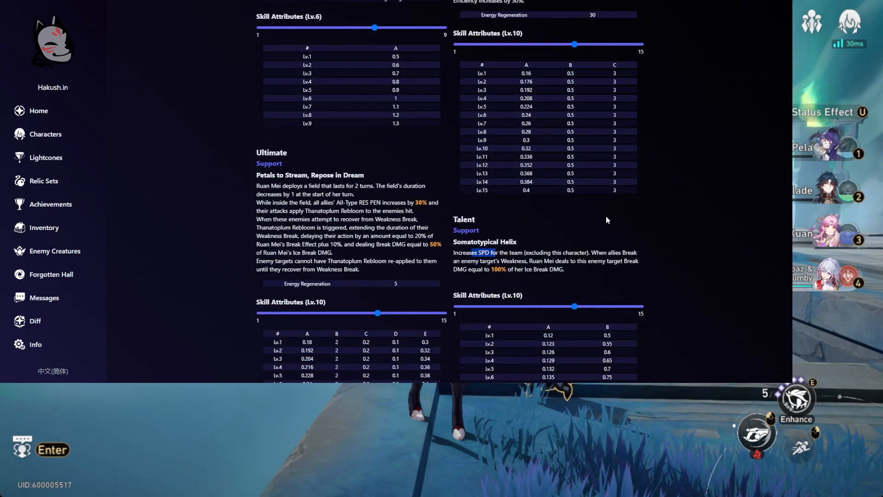
Continue down past the trace tree to the Eidolons heading with Neuronic Embroidery and Chatoyant Éclat
scroll(down, 3)
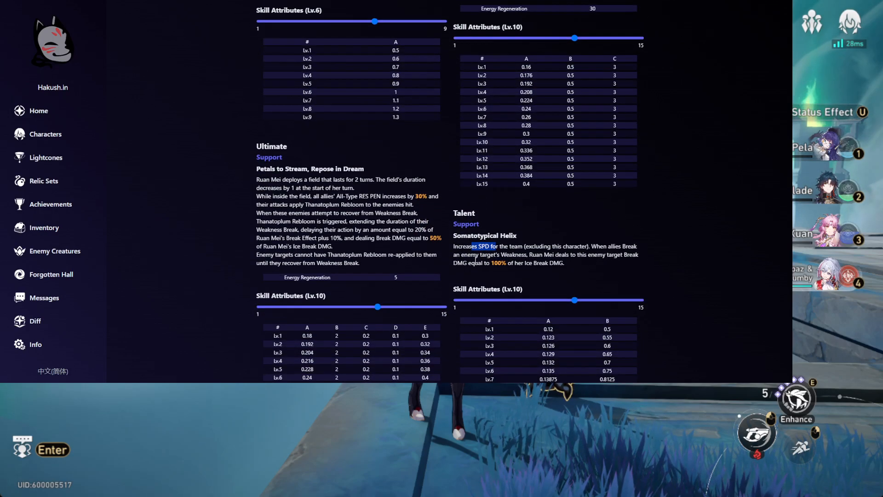
scroll(down, 3)
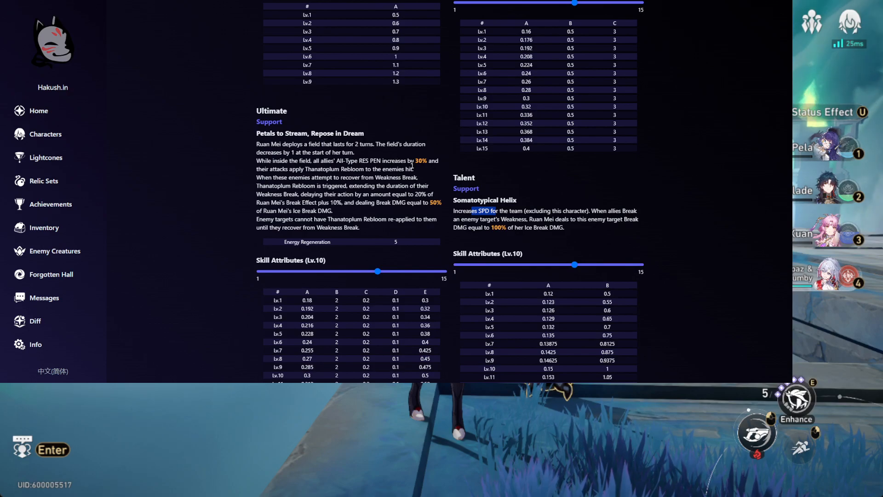
mouse_move(450, 229)
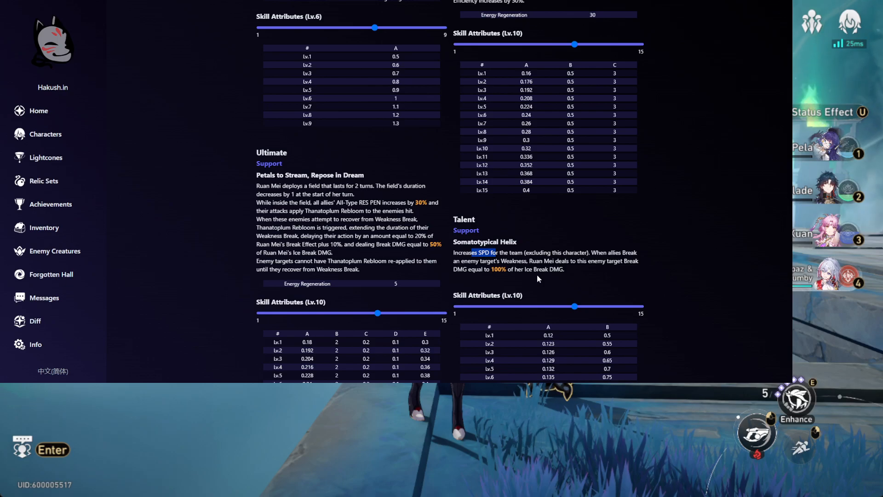
mouse_move(543, 255)
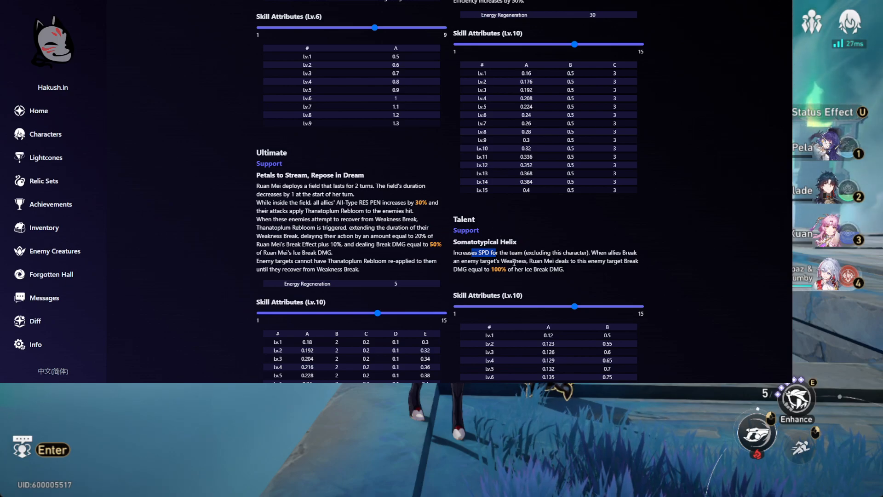
scroll(down, 3)
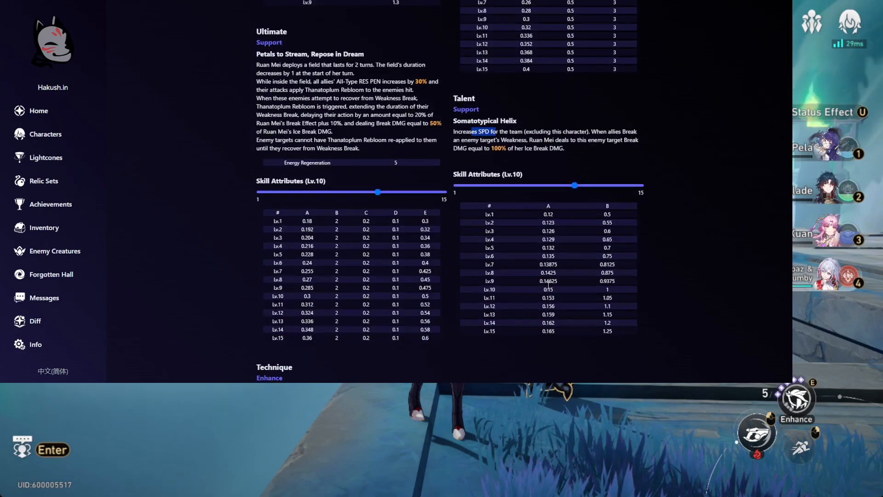
scroll(down, 3)
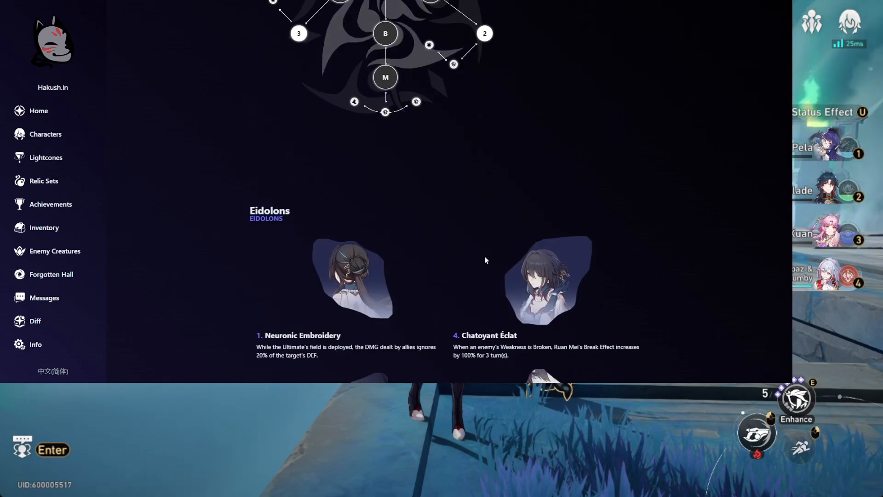
Scroll through all six Eidolons down to Sash Cascade and Recommended Gear
scroll(down, 3)
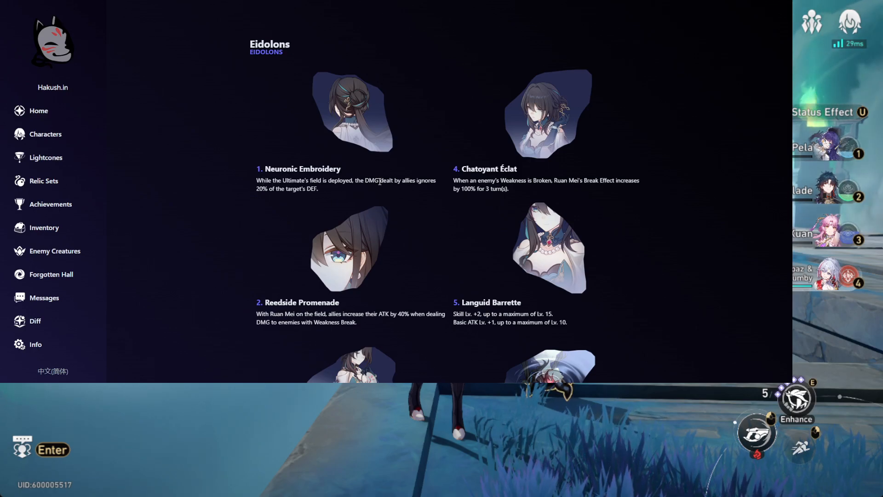
mouse_move(293, 198)
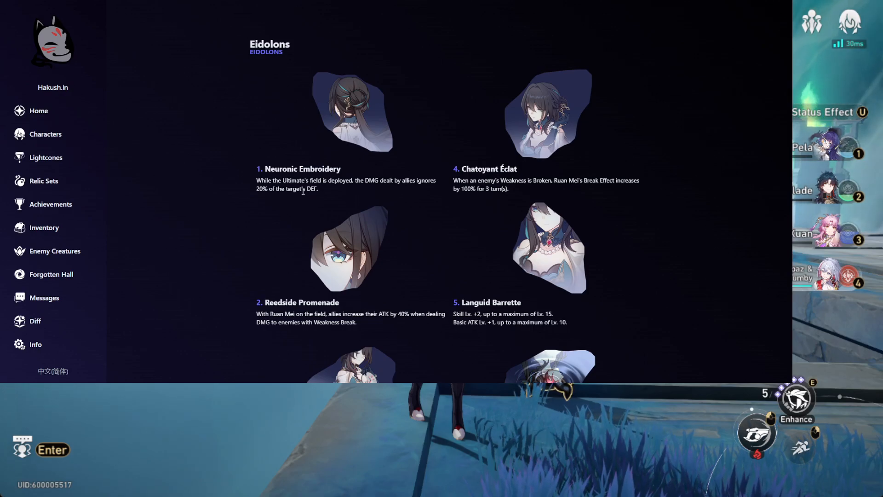
scroll(down, 3)
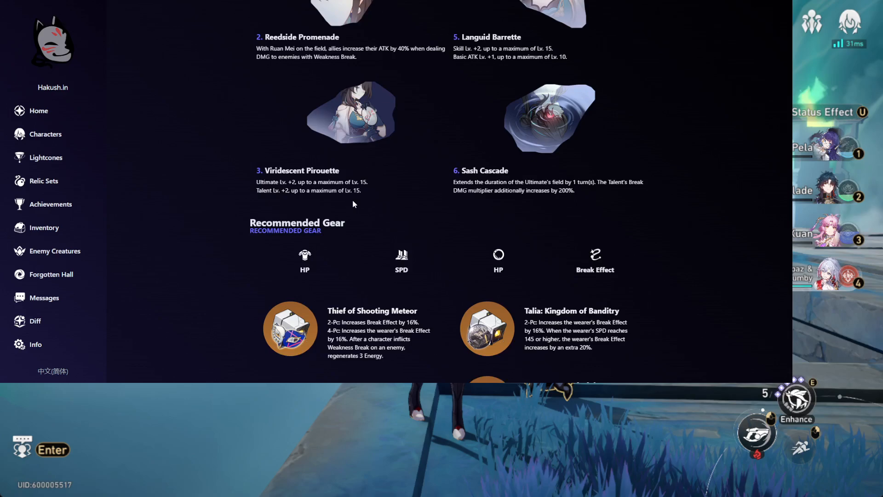
scroll(down, 3)
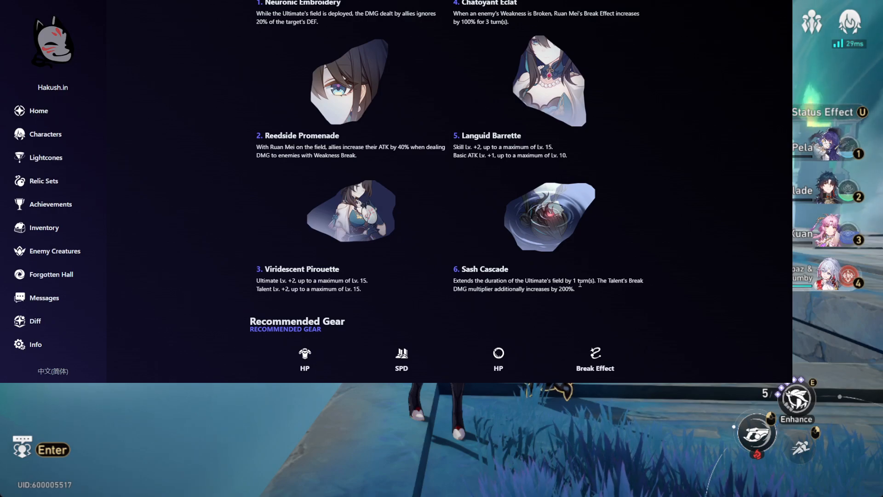
mouse_move(661, 285)
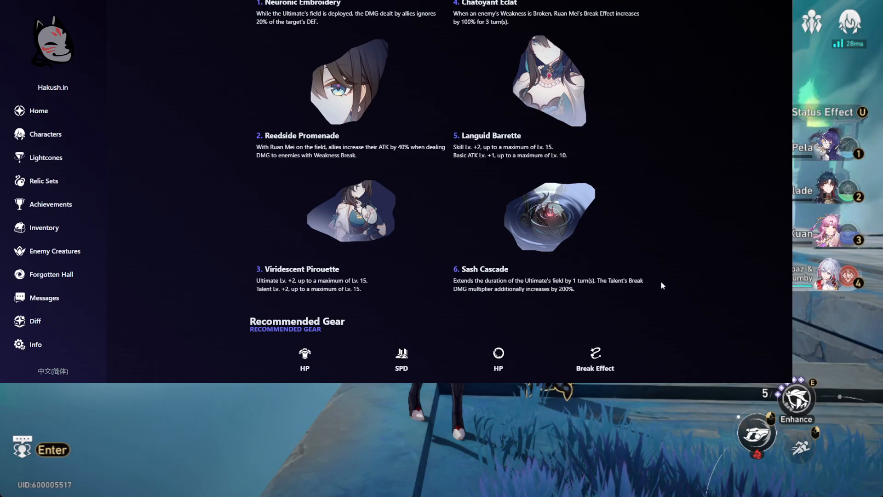
mouse_move(628, 291)
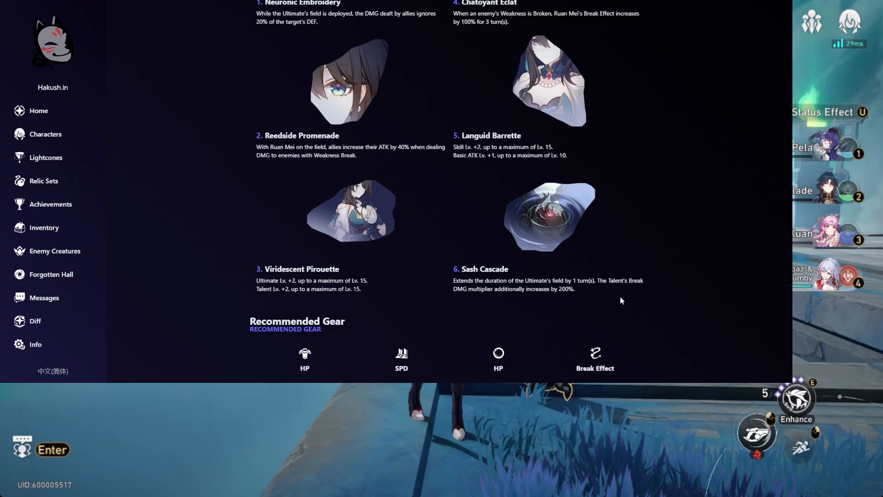
mouse_move(535, 297)
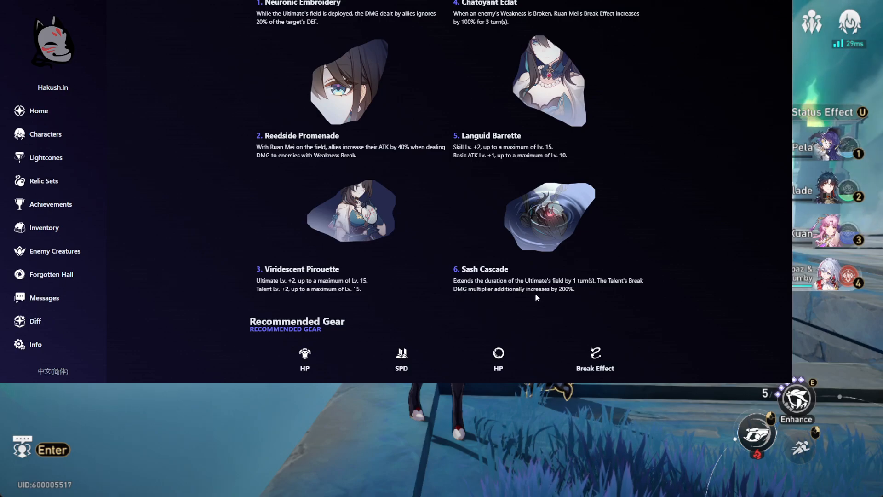
mouse_move(555, 300)
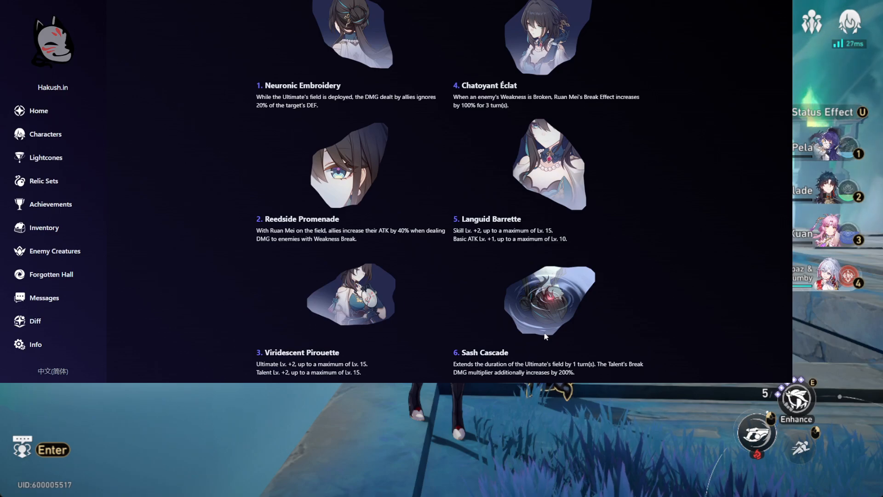
scroll(down, 3)
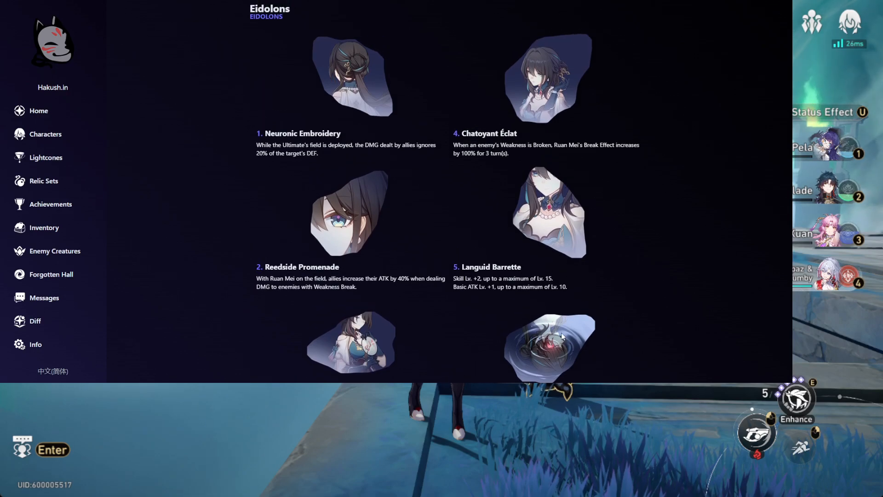
scroll(down, 3)
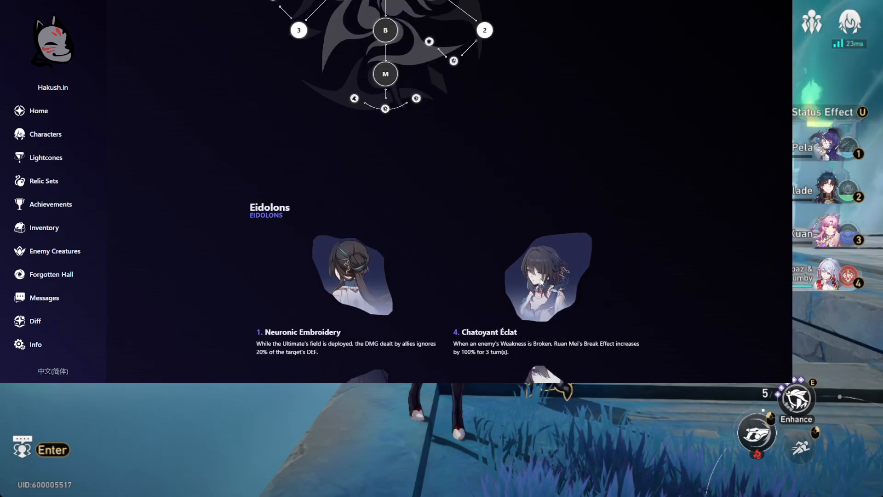
scroll(down, 3)
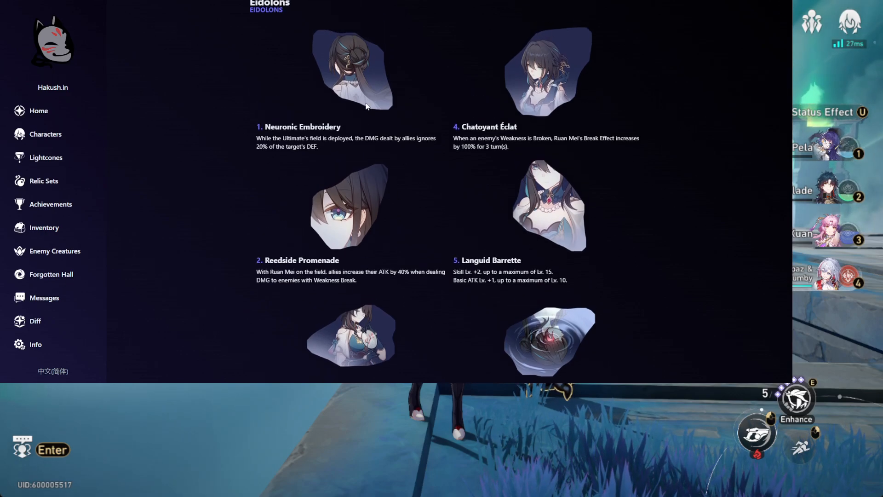
scroll(down, 3)
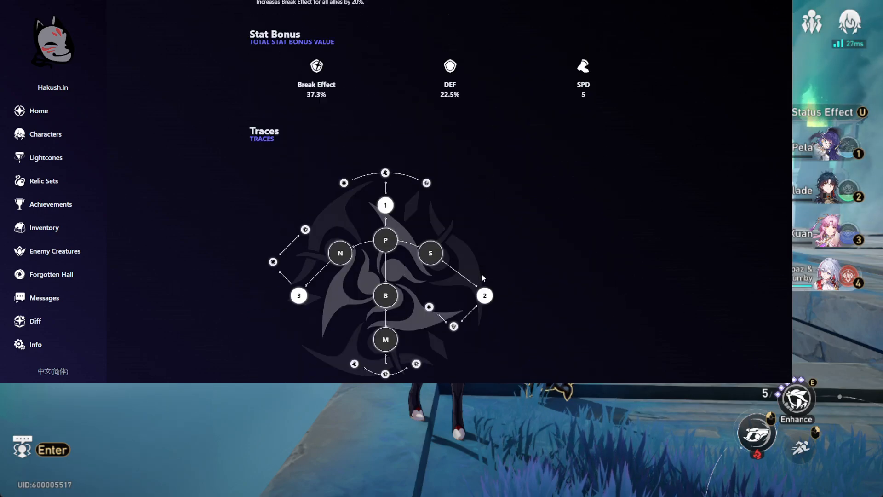
scroll(down, 3)
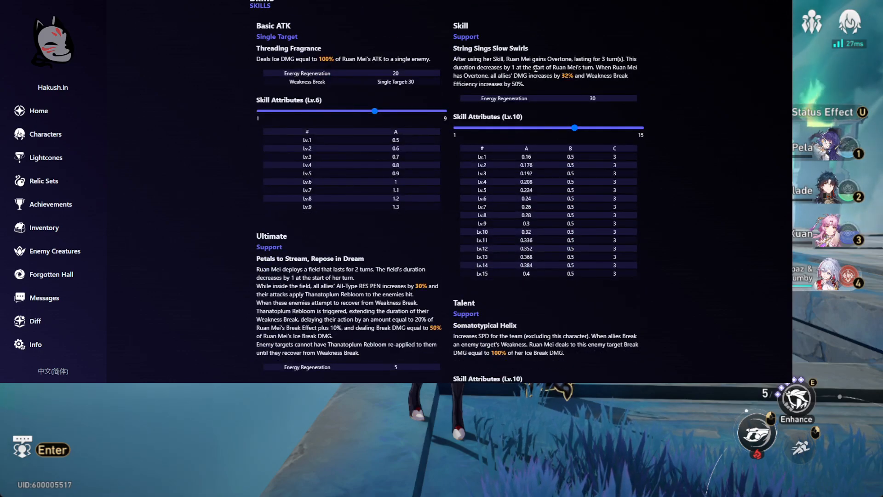
scroll(down, 3)
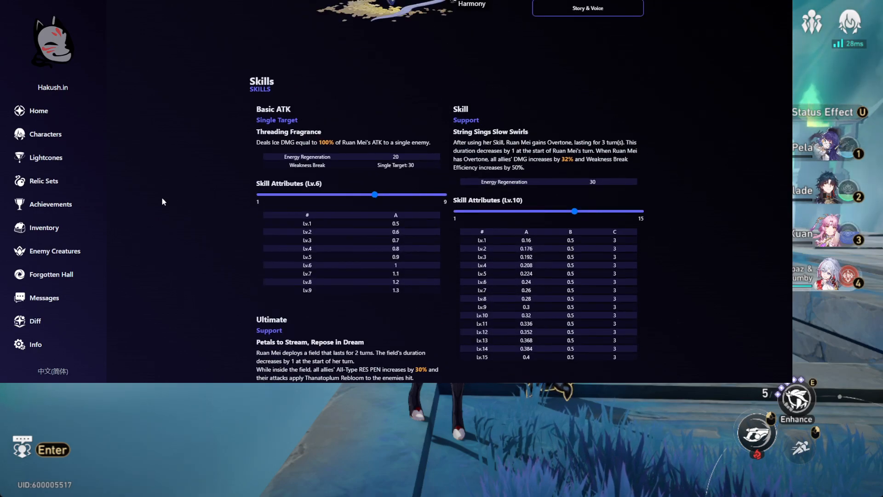
mouse_move(52, 158)
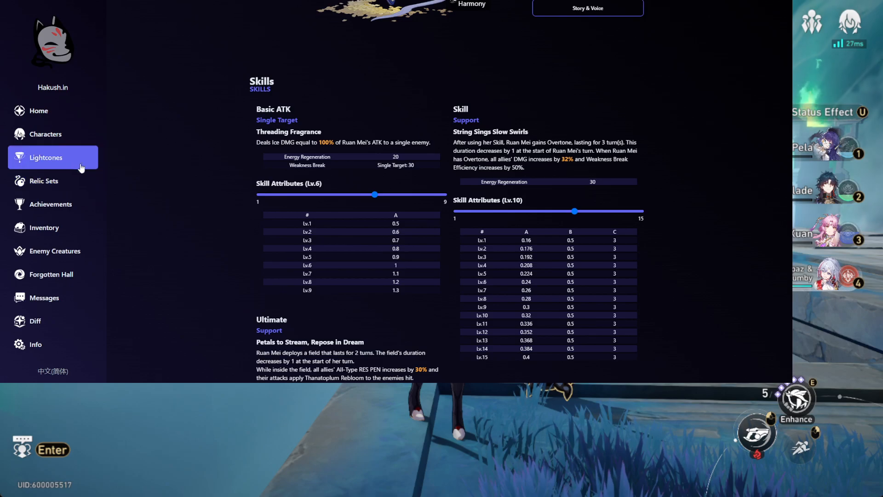
Go to the Lightcones catalogue and scroll toward Past Self in Mirror
click(46, 158)
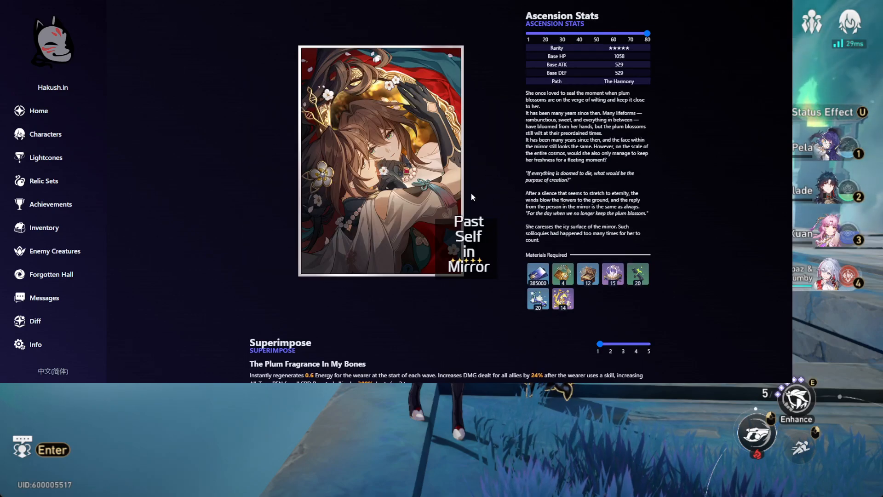
scroll(down, 3)
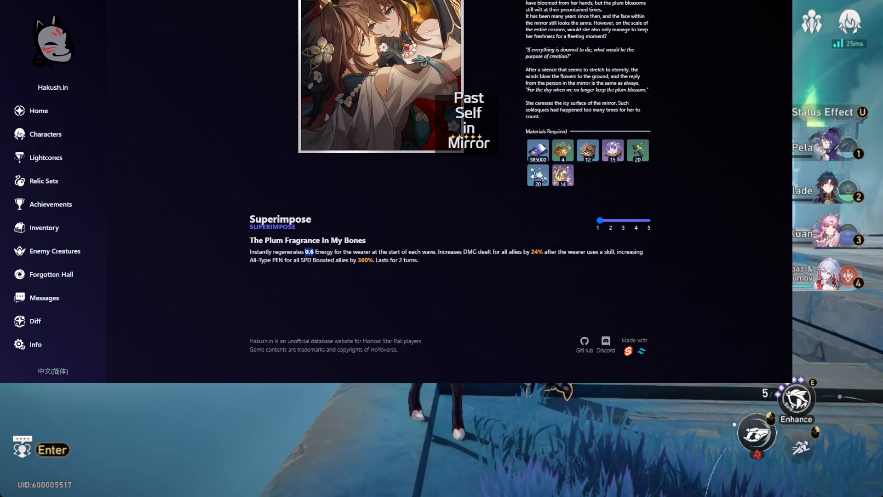
mouse_move(409, 307)
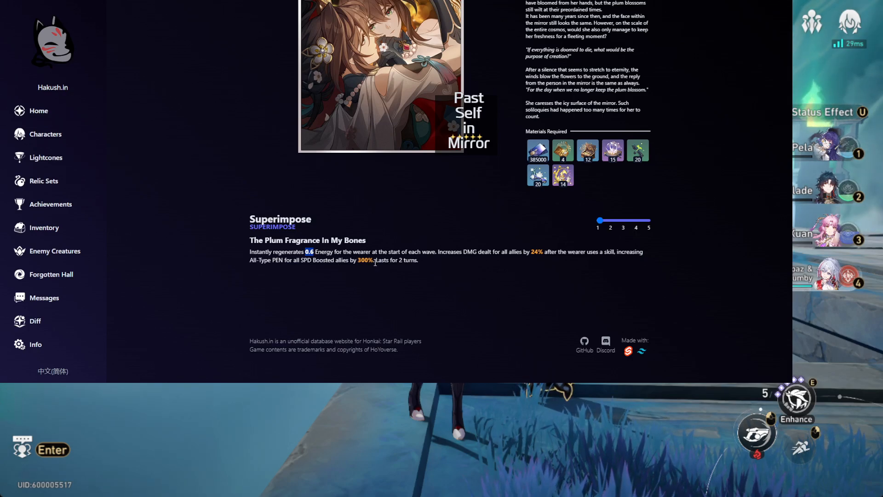
drag(437, 252, 483, 252)
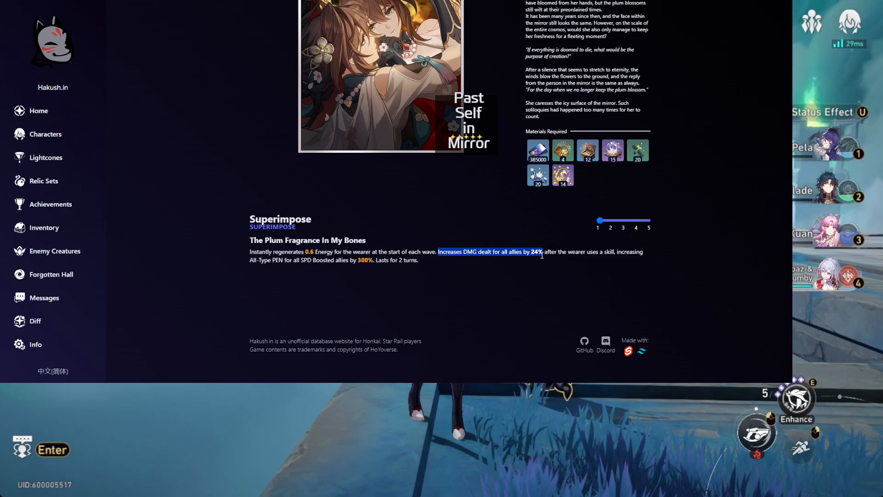
mouse_move(534, 280)
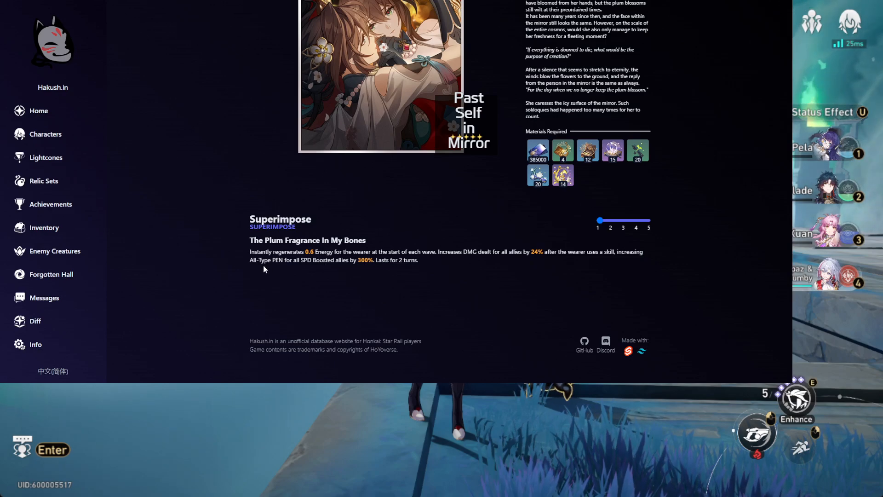
mouse_move(349, 271)
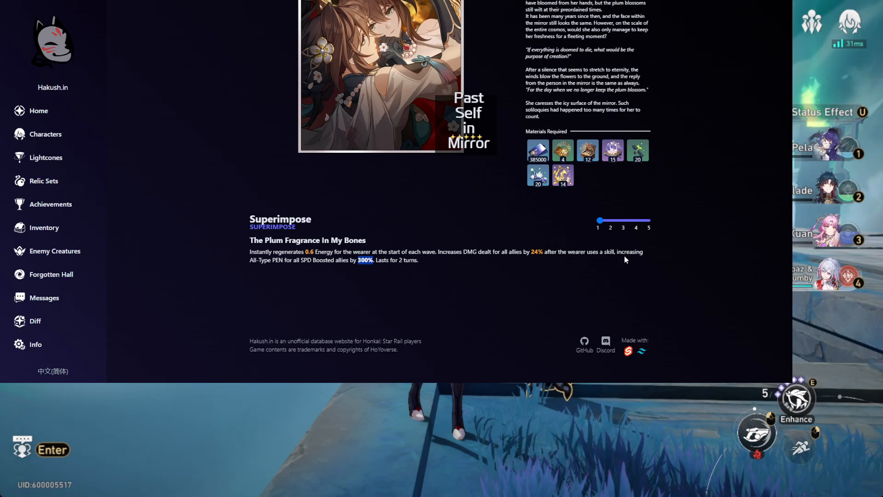
mouse_move(555, 269)
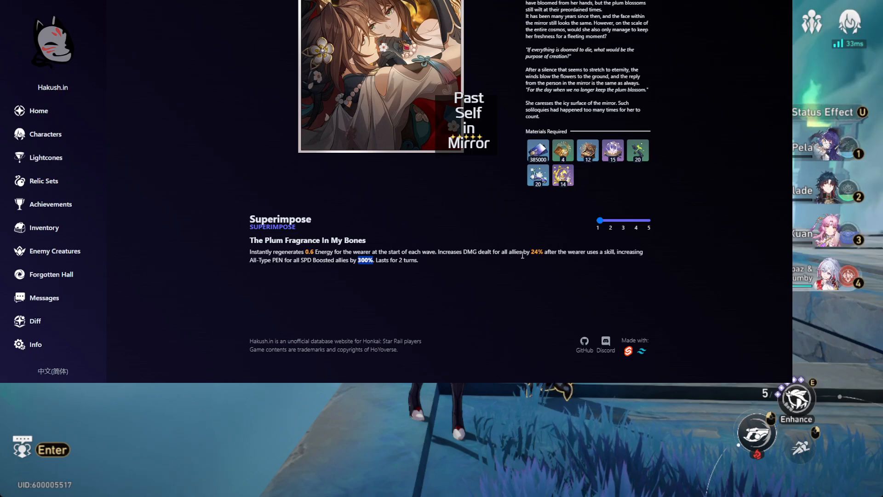
mouse_move(327, 253)
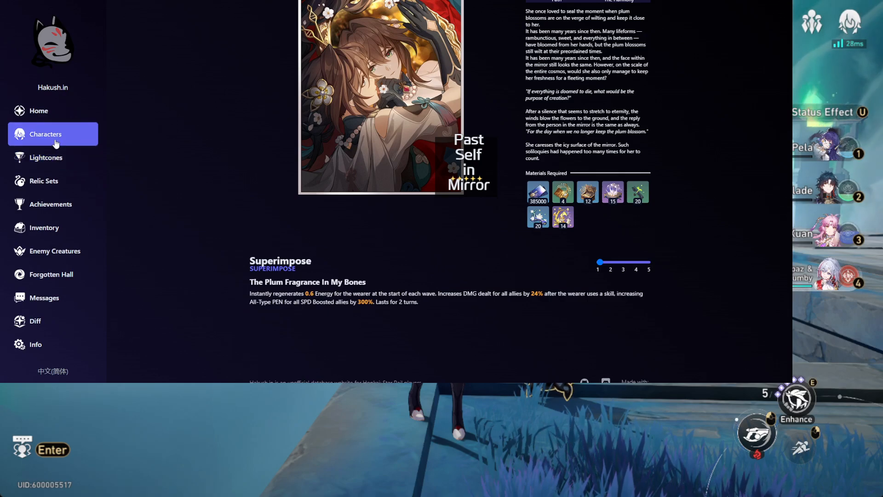
Open Dr. Ratio's page from the Characters catalogue and scroll to his Skills section
click(45, 135)
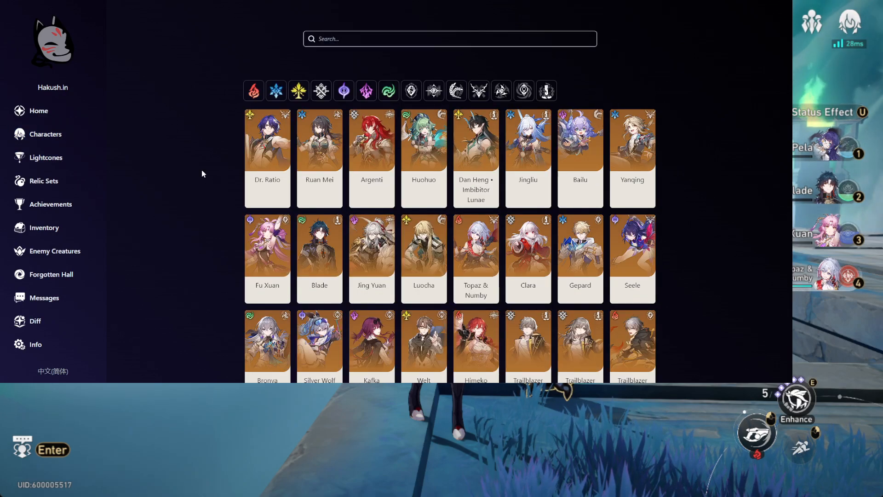
click(266, 157)
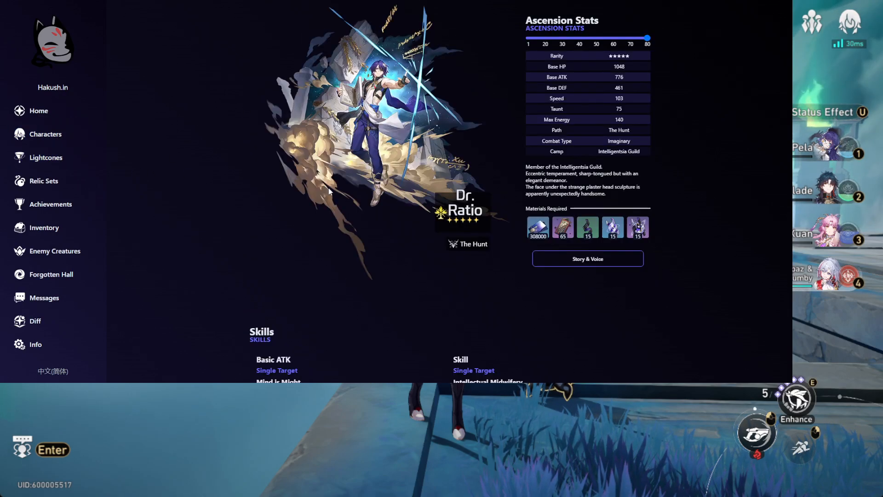
scroll(down, 3)
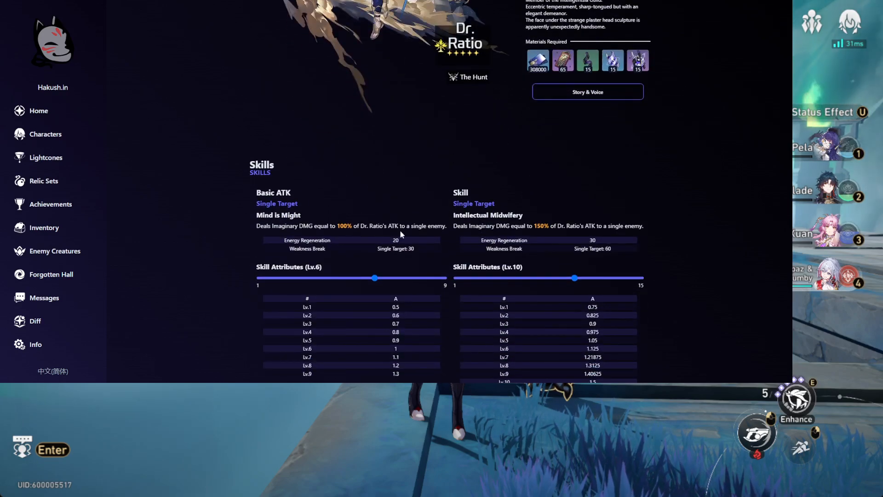
scroll(down, 3)
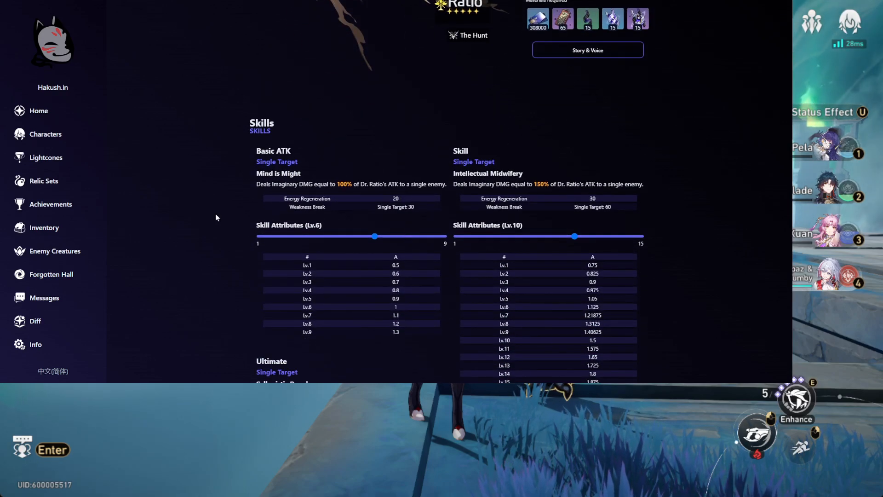
mouse_move(561, 201)
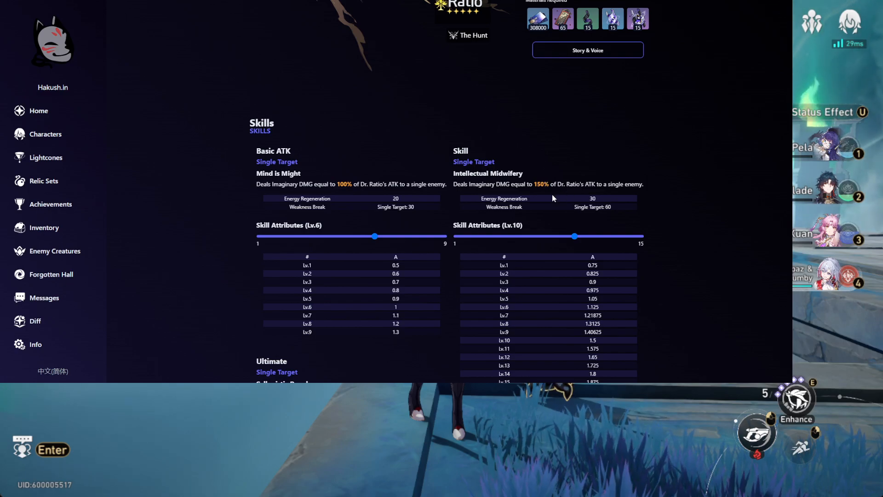
scroll(down, 3)
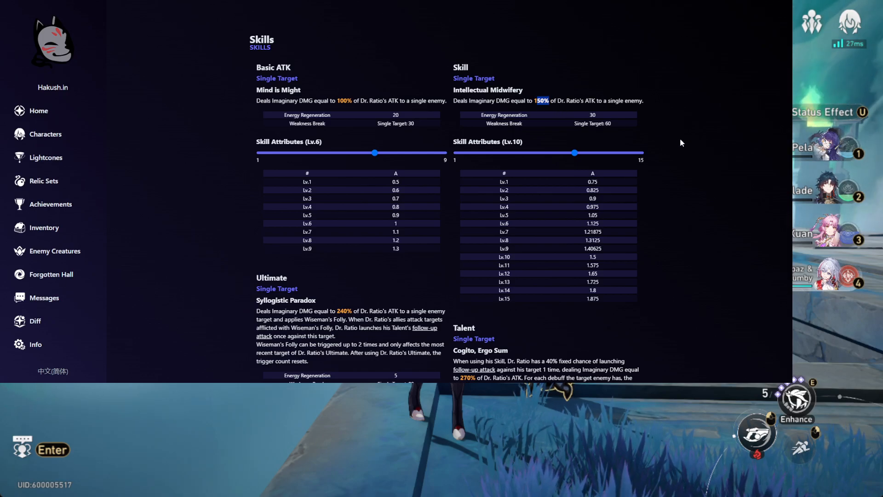
Scroll through his Ultimate Syllogistic Paradox and Talent Cogito, Ergo Sum level tables
scroll(down, 3)
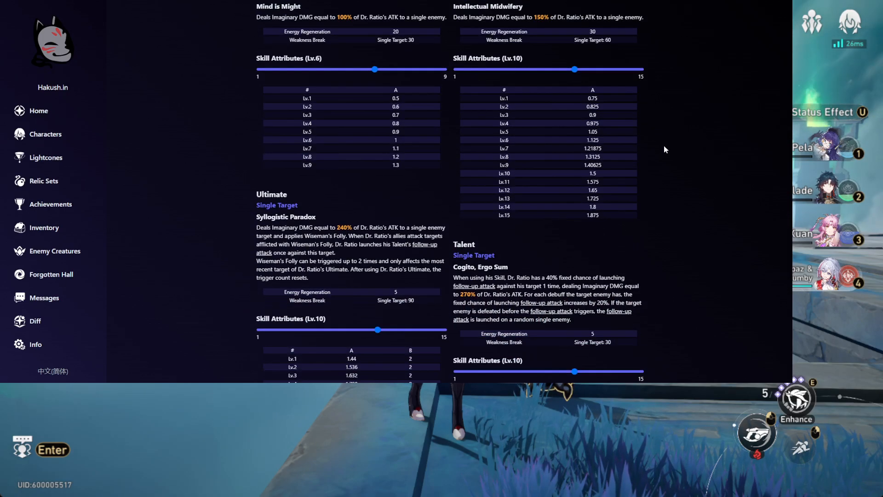
scroll(down, 3)
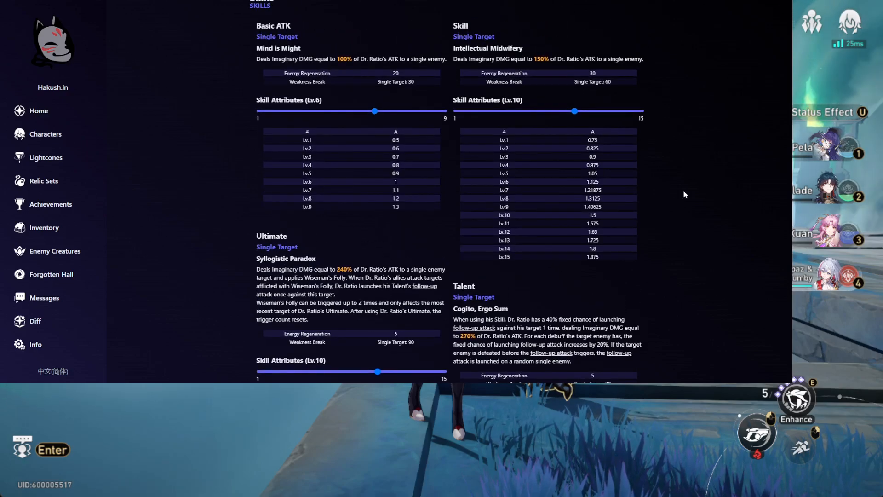
scroll(down, 3)
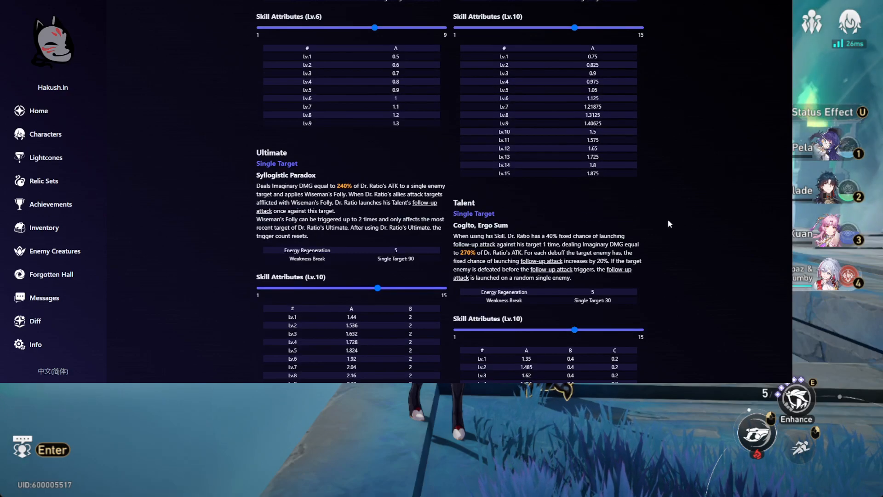
scroll(down, 3)
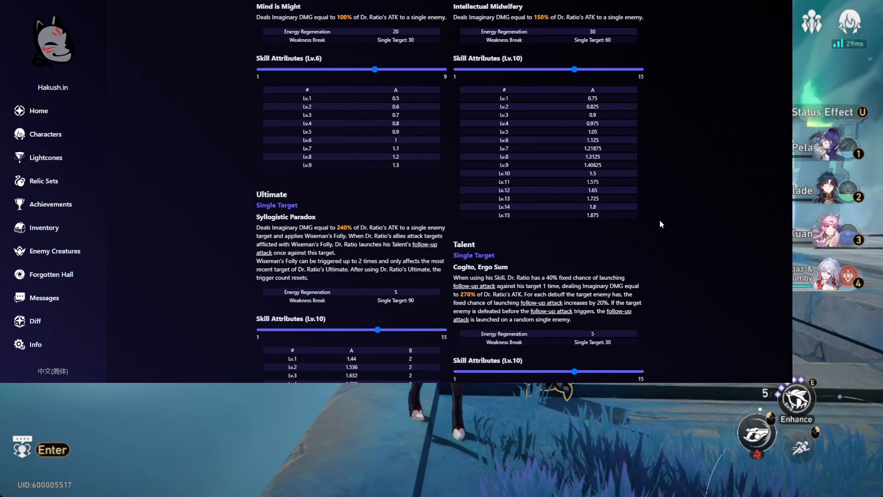
scroll(down, 3)
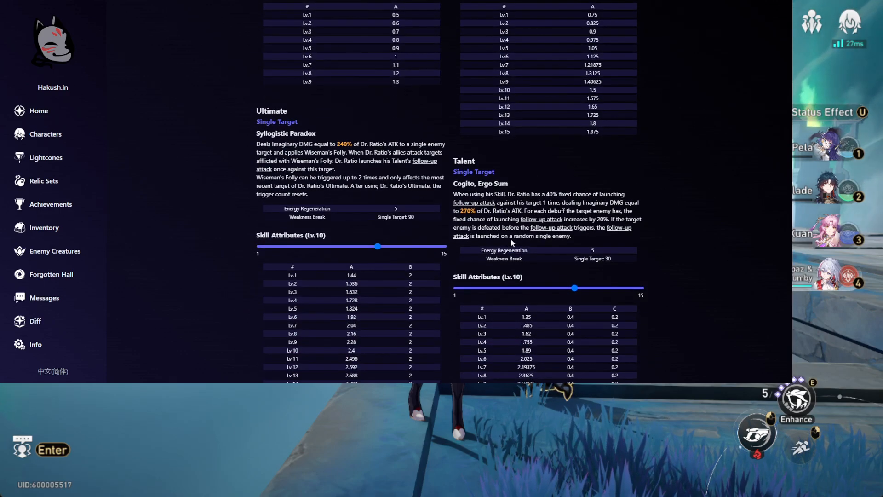
scroll(down, 3)
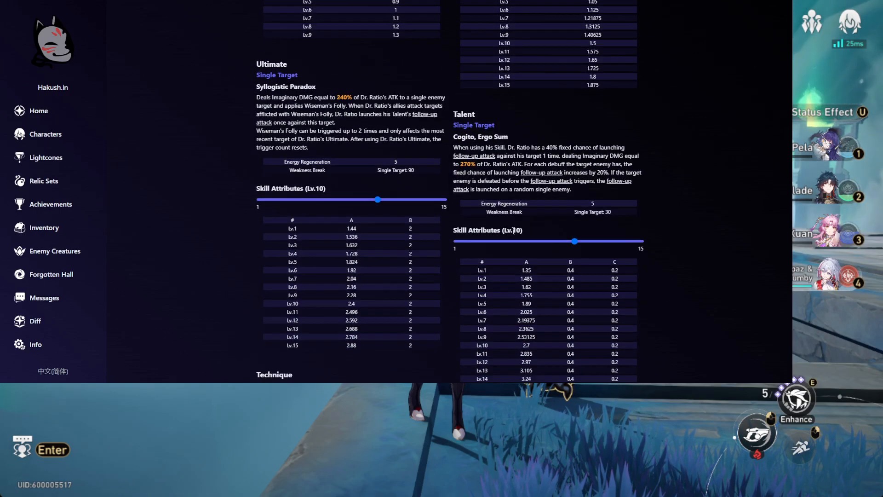
scroll(down, 3)
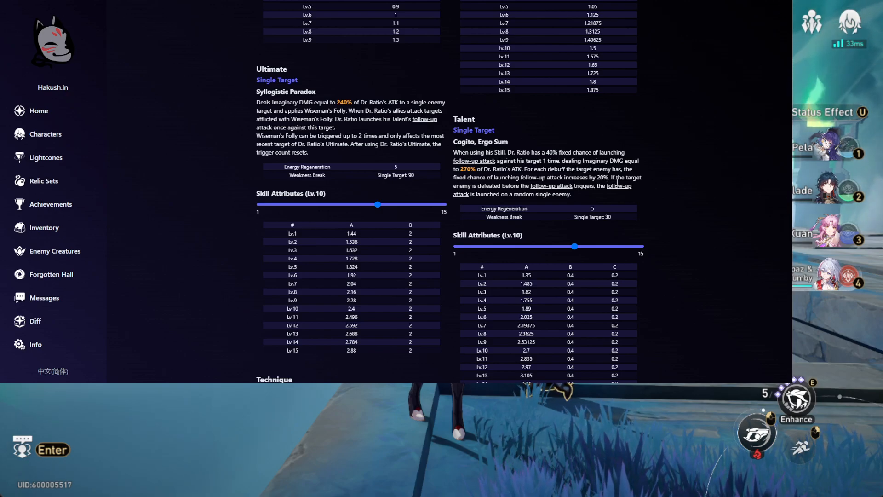
mouse_move(612, 197)
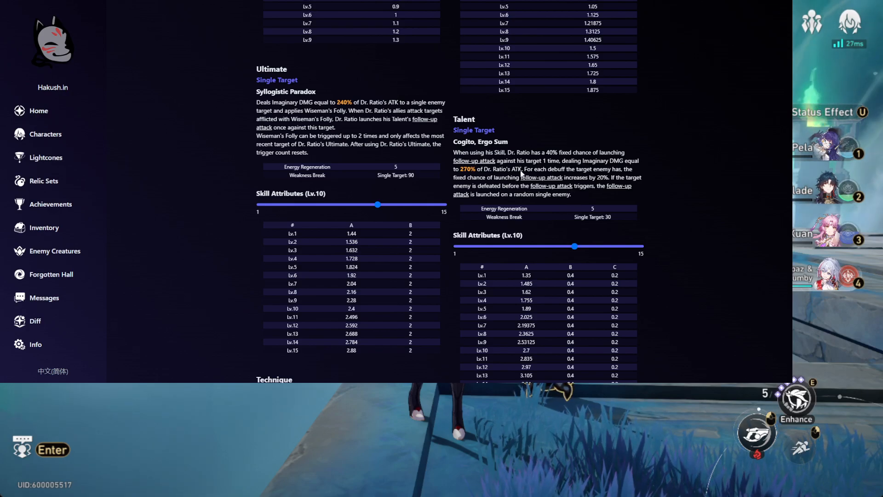
mouse_move(615, 342)
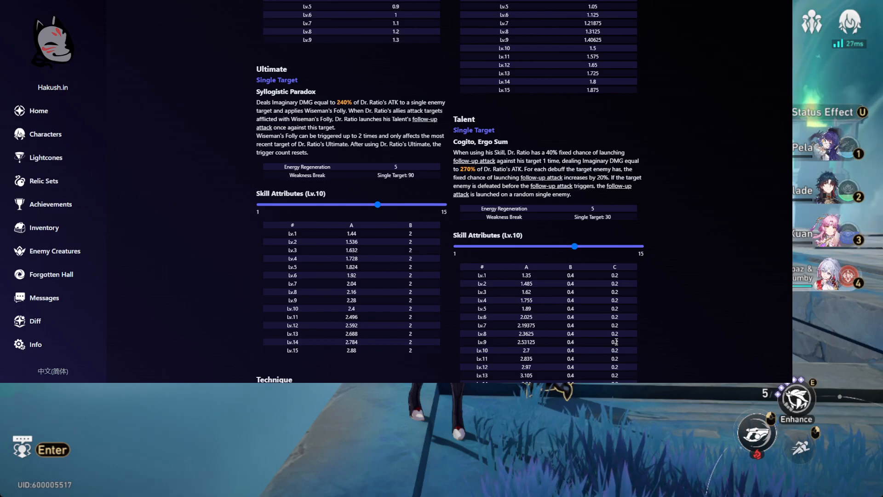
mouse_move(701, 220)
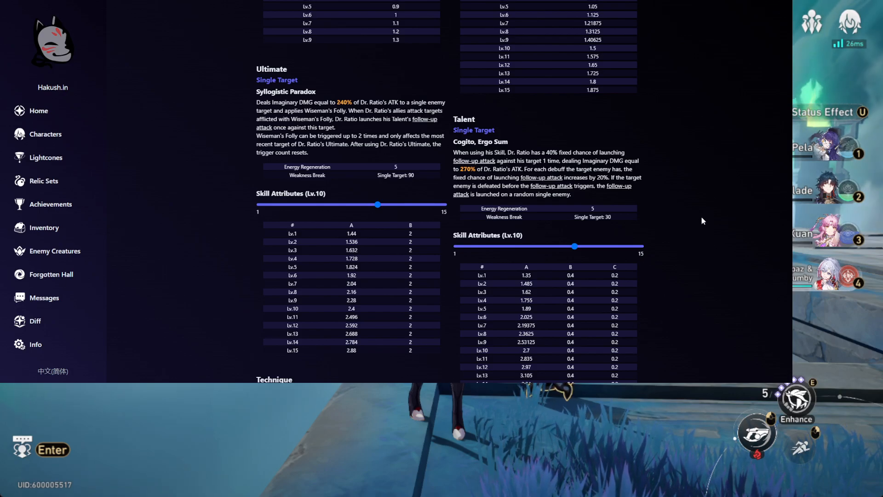
scroll(up, 3)
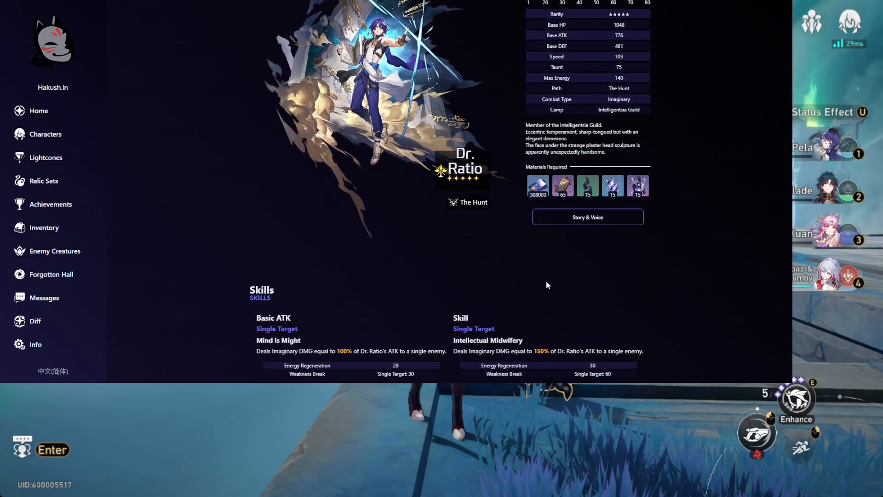
Scroll through the rest of Dr. Ratio's skill attribute tables
scroll(down, 3)
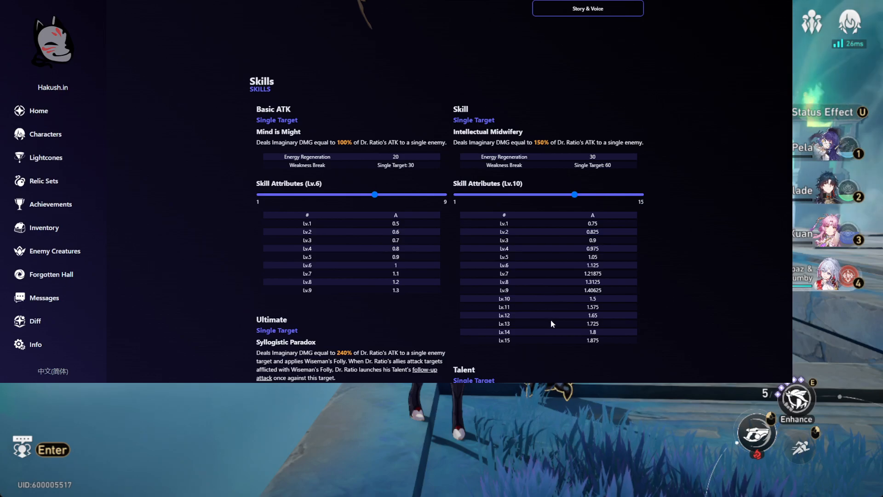
scroll(down, 3)
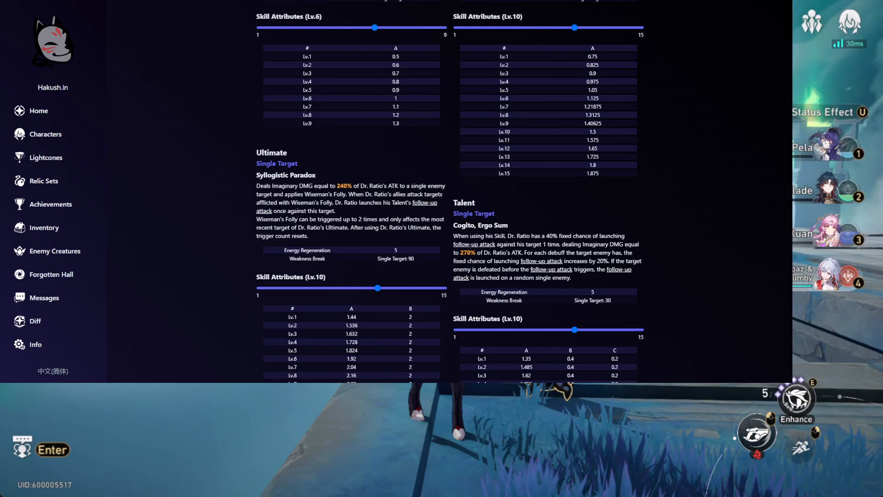
mouse_move(454, 292)
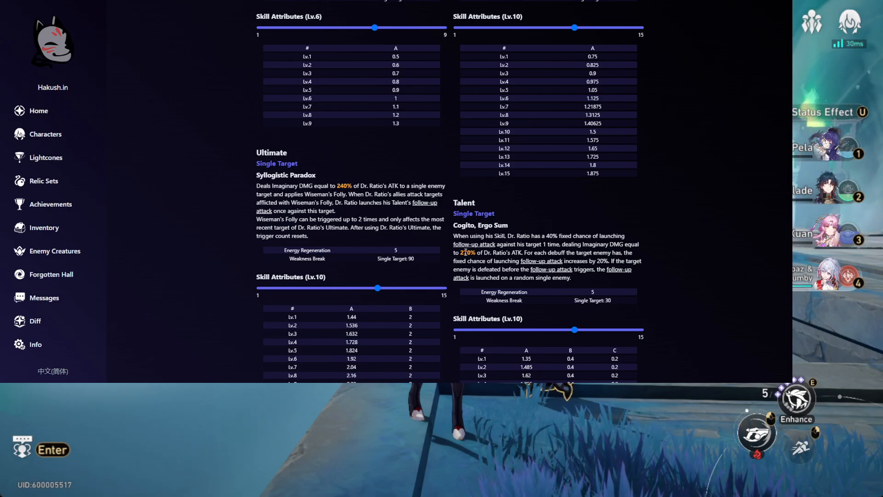
mouse_move(444, 277)
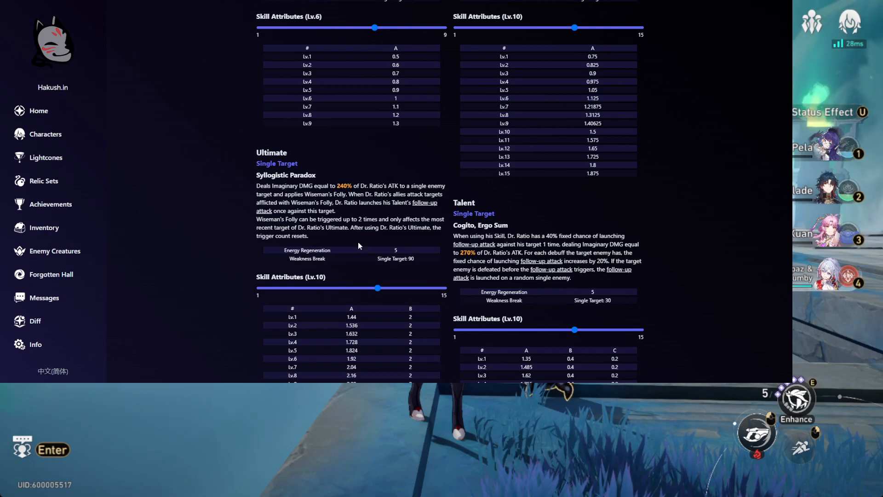
scroll(down, 3)
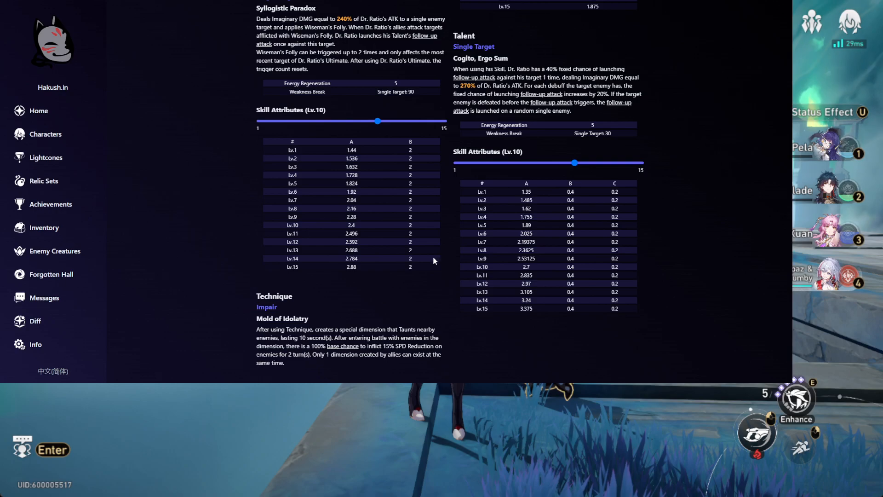
scroll(down, 3)
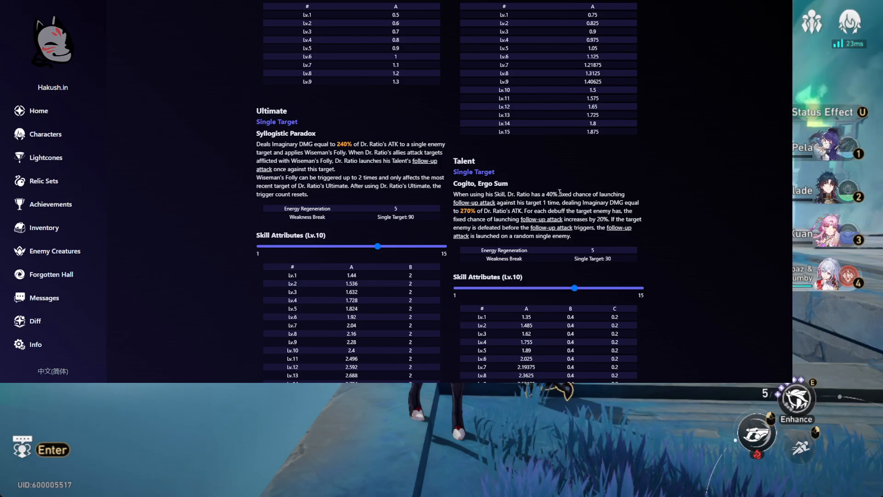
mouse_move(337, 178)
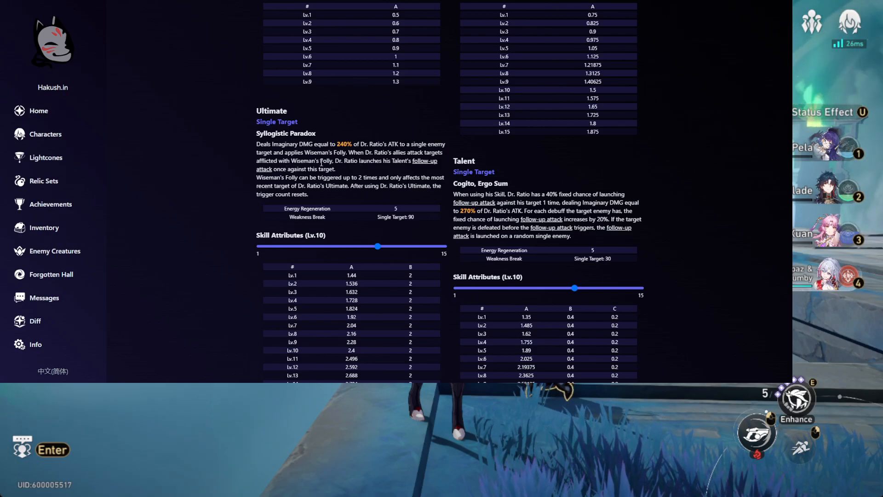
scroll(up, 3)
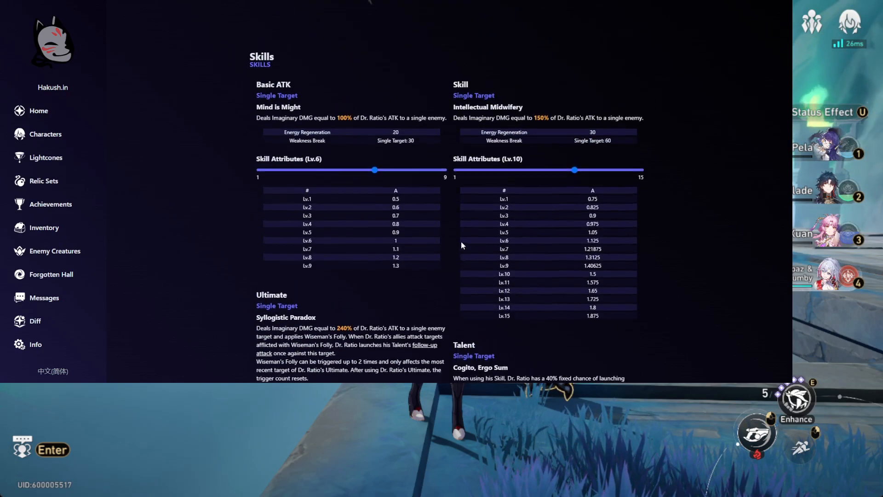
scroll(down, 3)
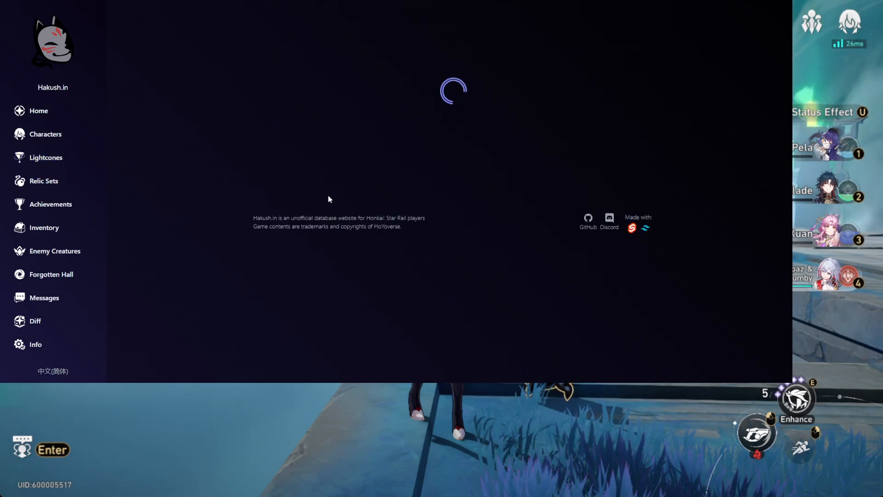
Show the light cone list filtered to The Hunt path only
click(46, 157)
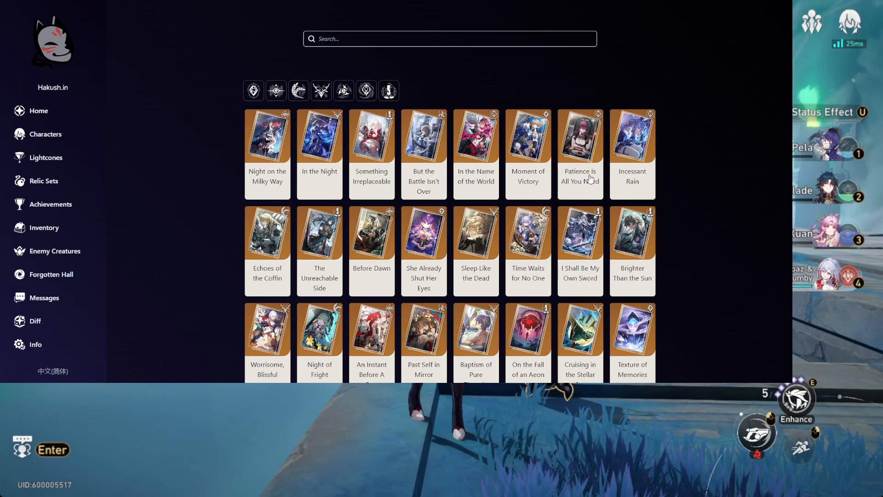
click(321, 90)
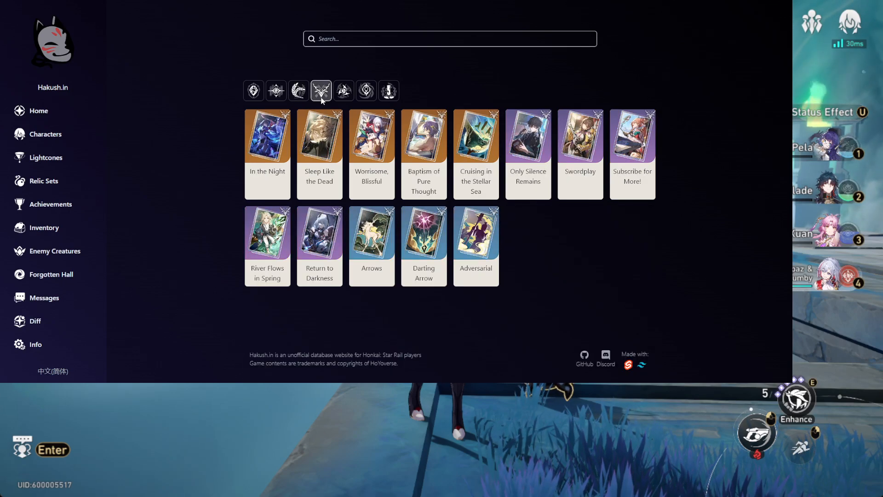
mouse_move(466, 167)
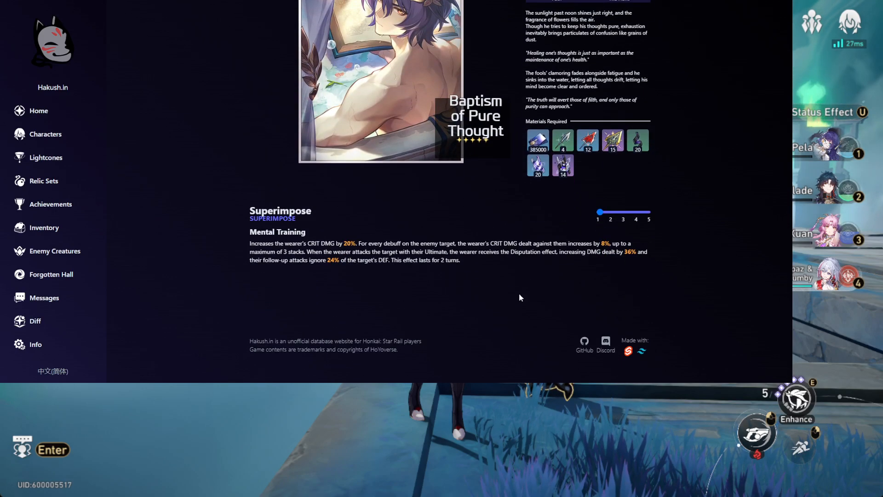
mouse_move(425, 298)
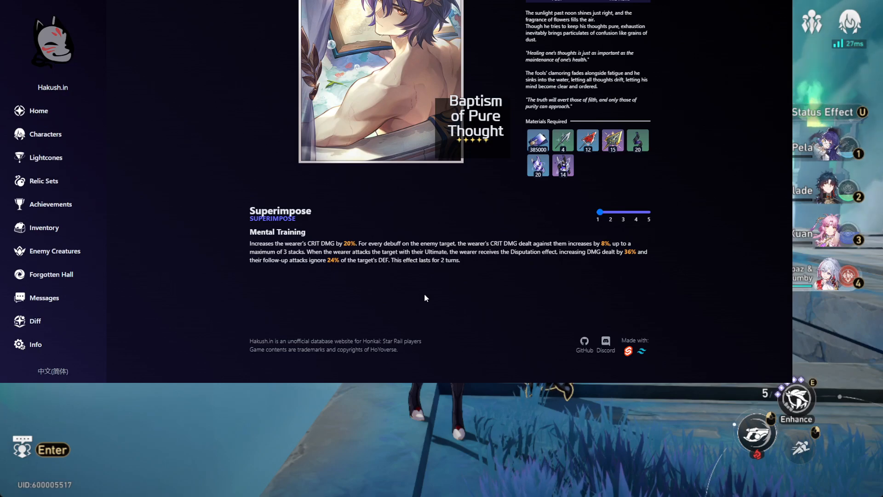
mouse_move(506, 194)
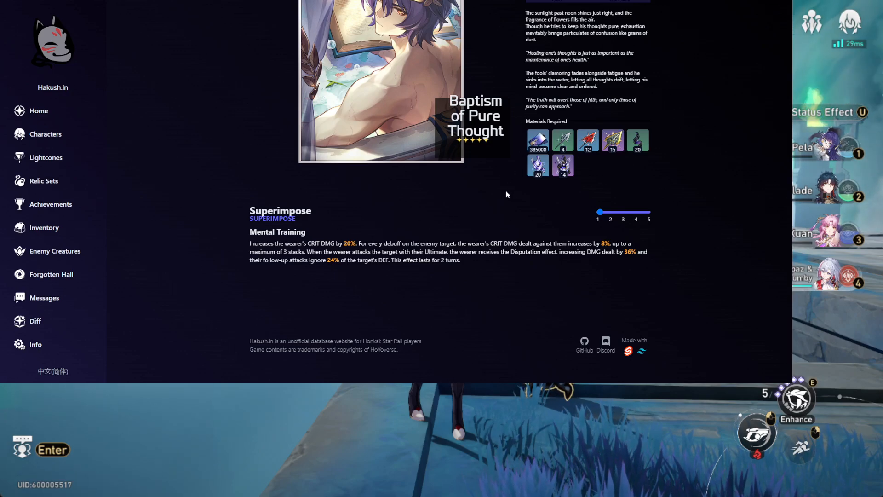
mouse_move(621, 270)
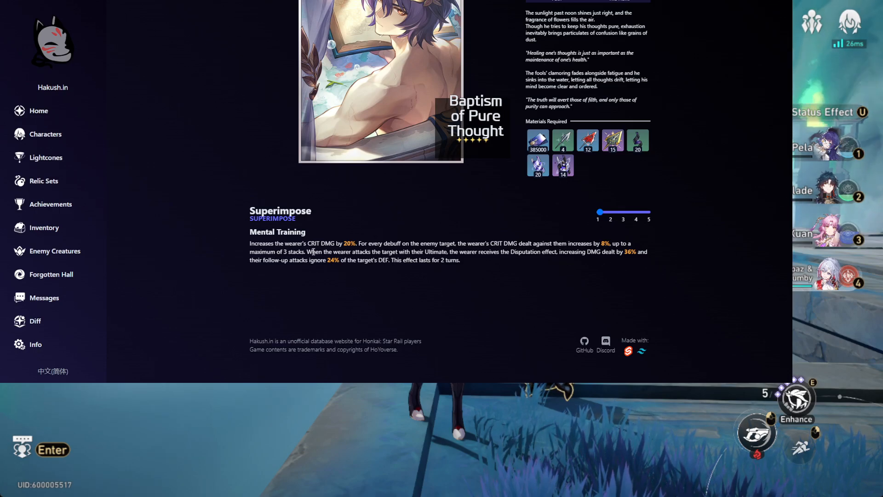
mouse_move(500, 260)
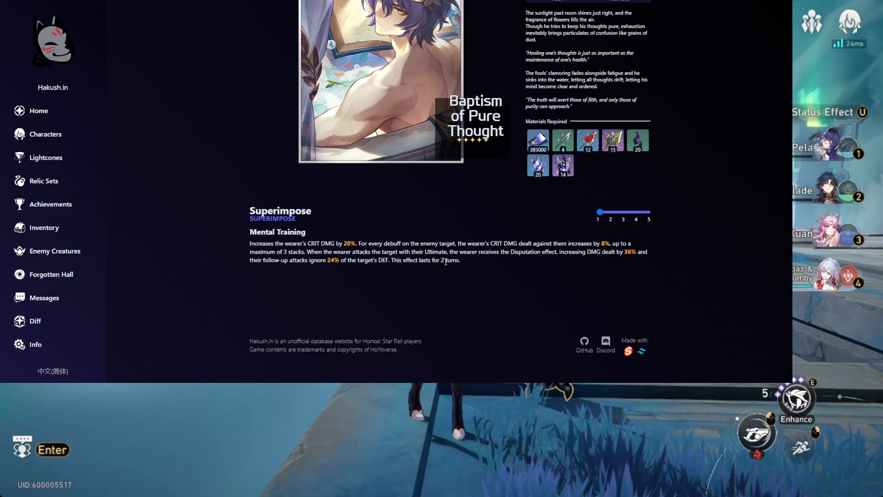
mouse_move(543, 263)
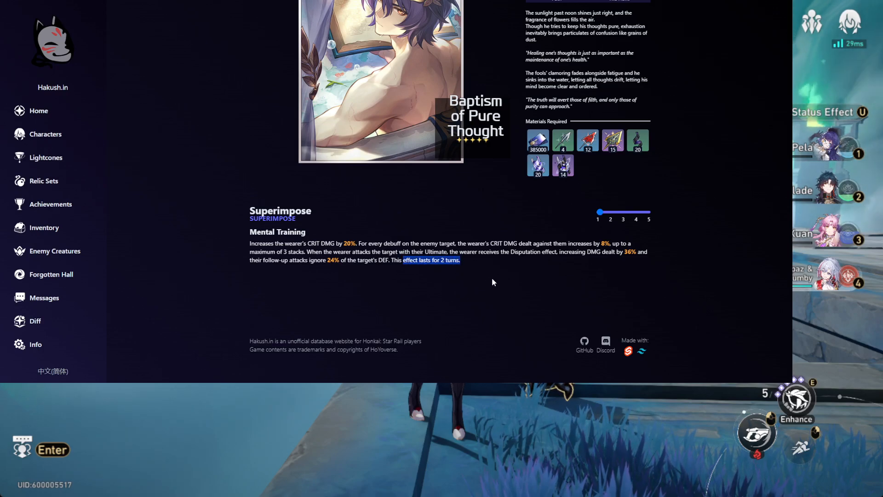
mouse_move(480, 272)
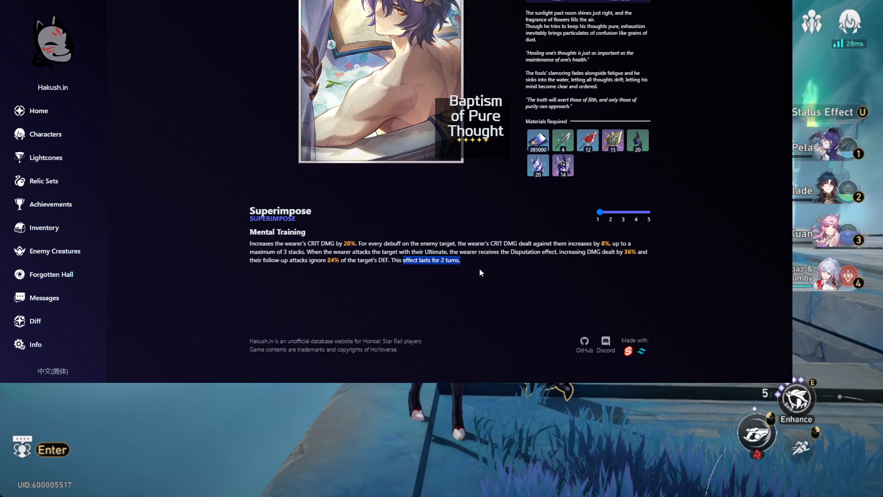
mouse_move(492, 277)
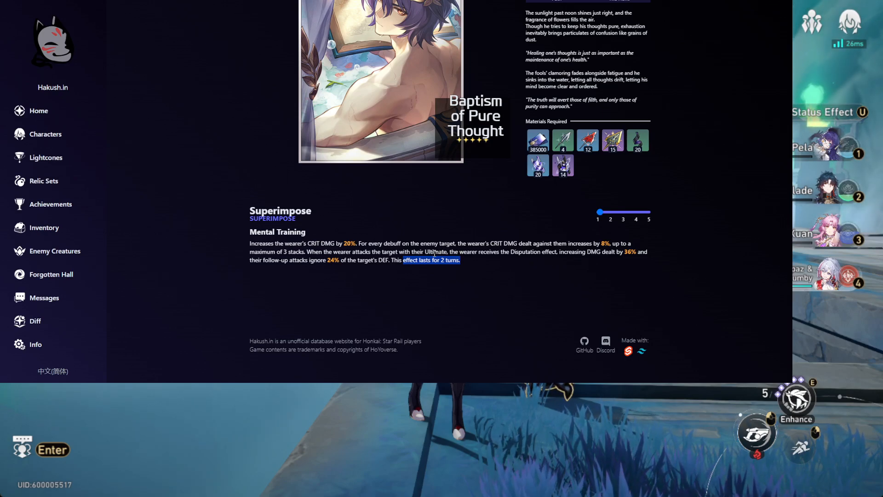
mouse_move(506, 266)
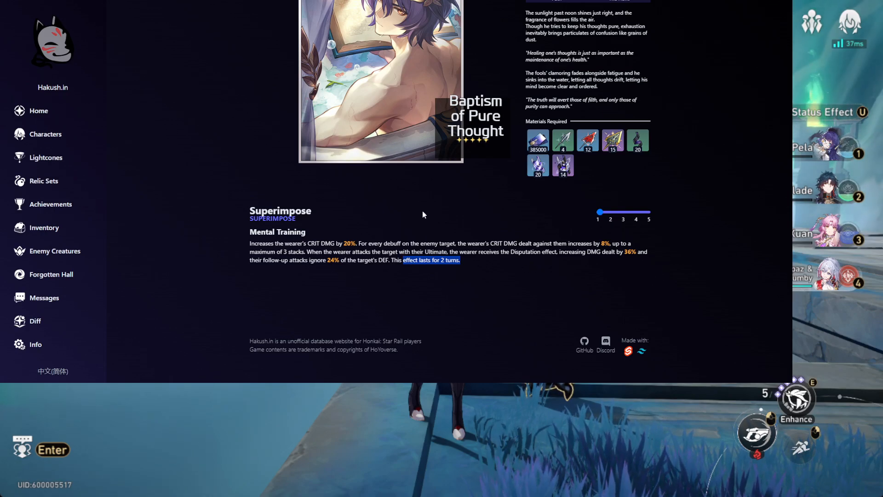
mouse_move(528, 241)
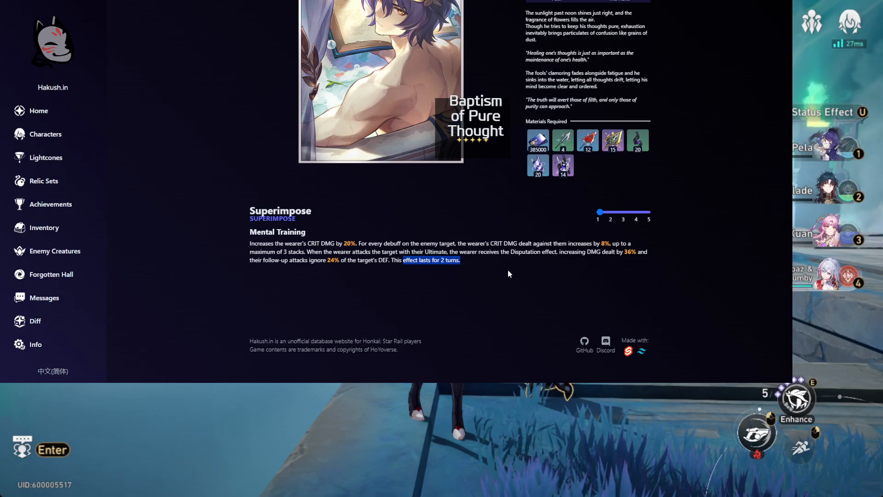
mouse_move(473, 273)
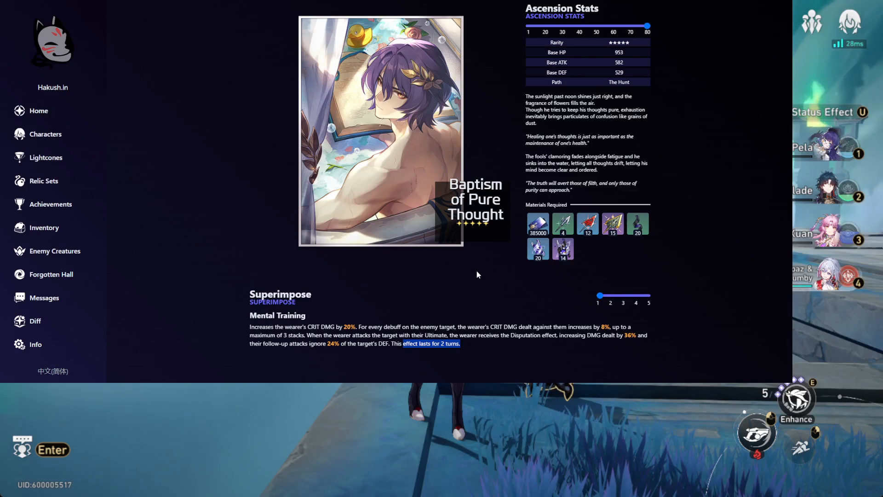
mouse_move(266, 265)
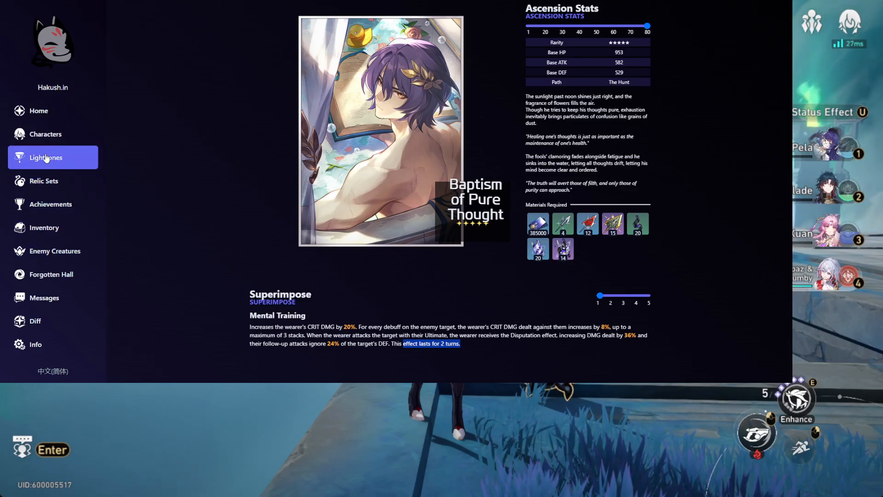
Return to the full character catalogue listing Dr. Ratio, Ruan Mei and others
click(46, 158)
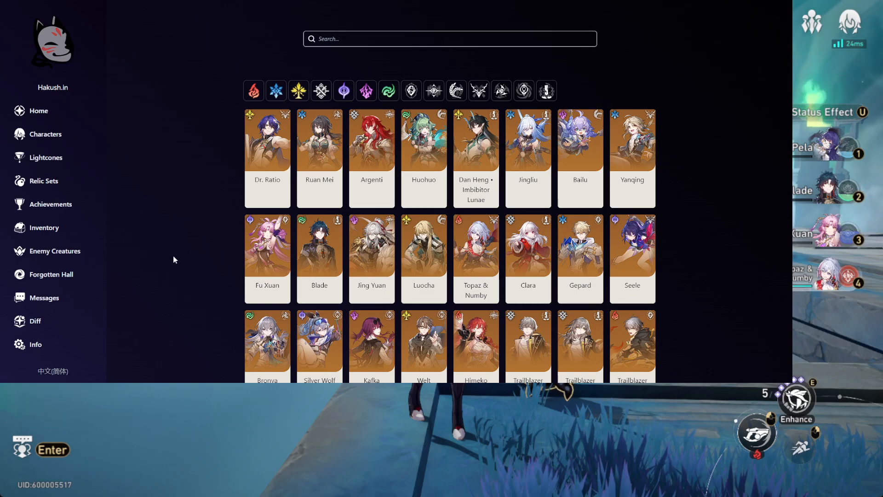
mouse_move(114, 73)
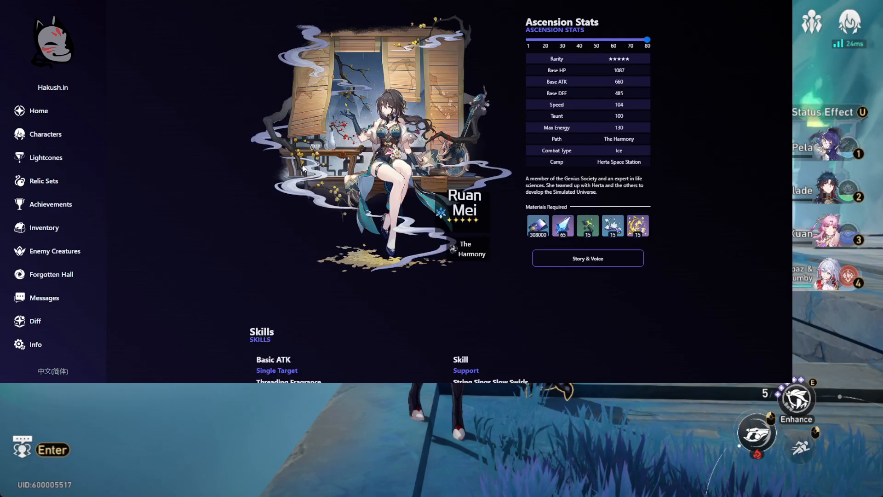
mouse_move(54, 158)
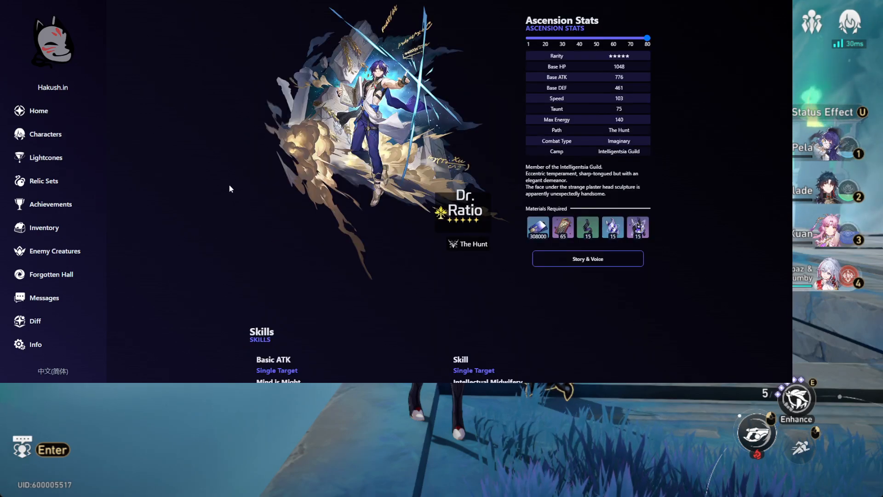
Scroll Dr. Ratio's page to his Basic ATK, Skill, Ultimate and Talent tables
scroll(down, 3)
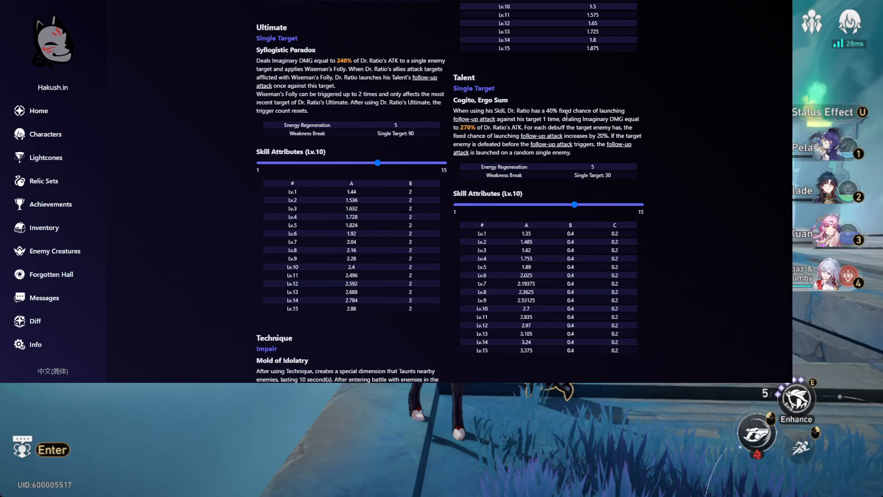
mouse_move(546, 144)
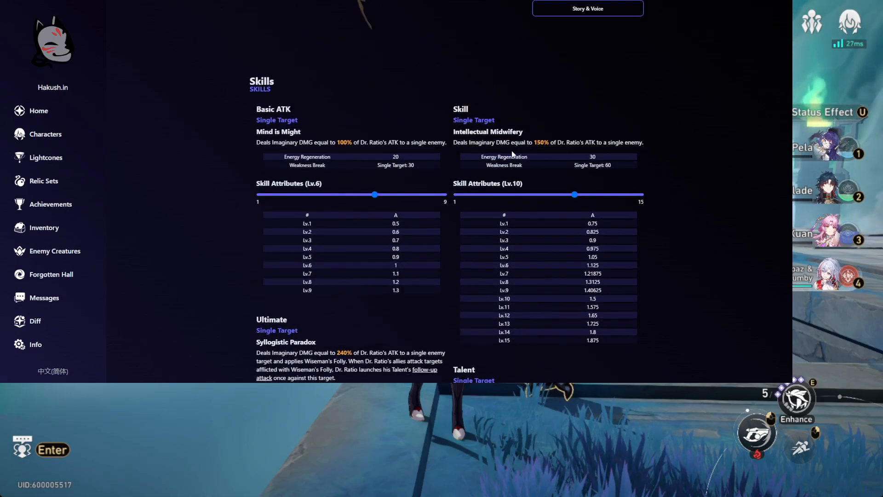
scroll(down, 3)
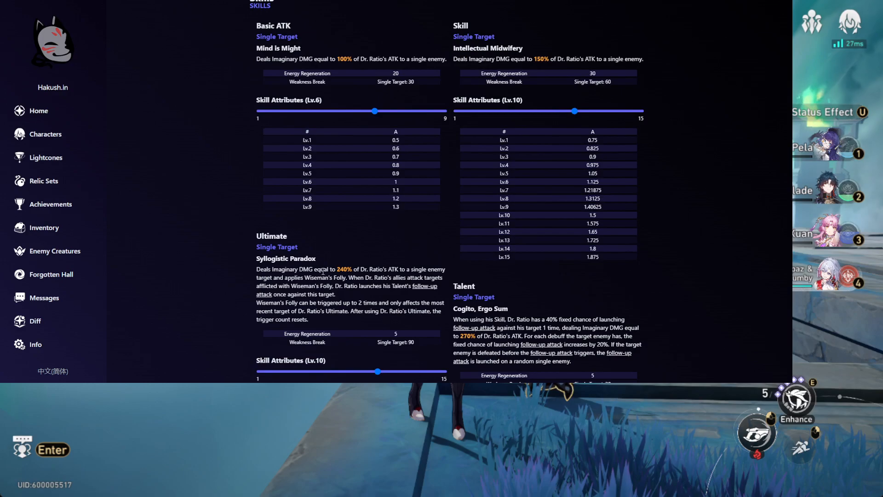